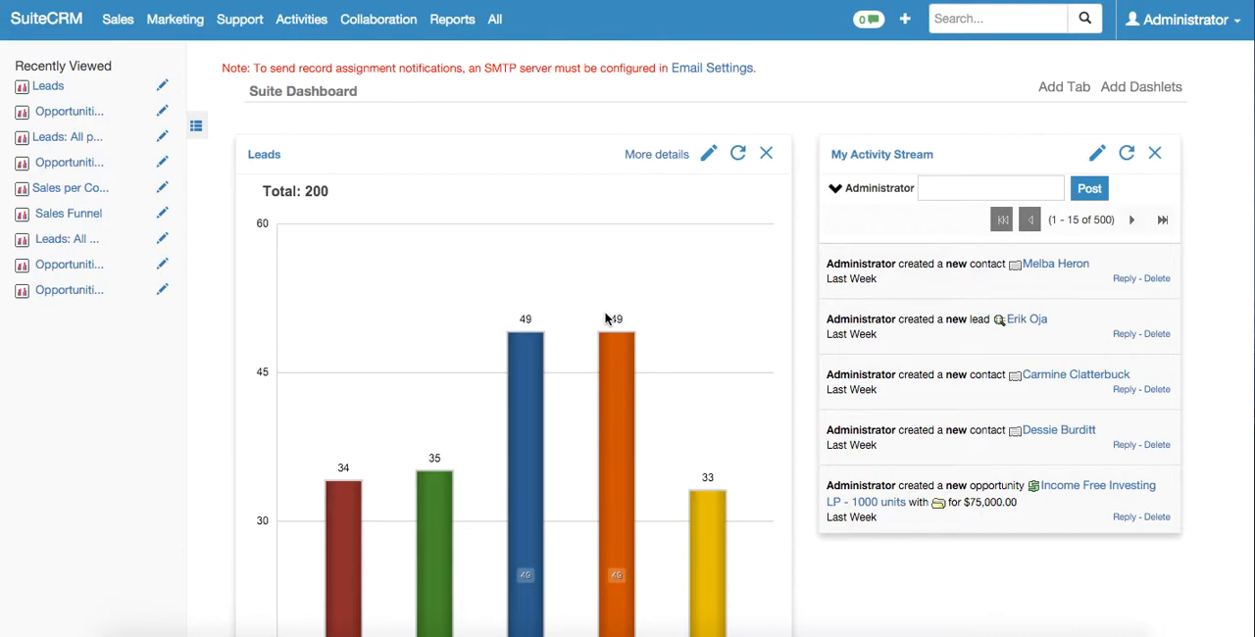
mouse_move(319, 145)
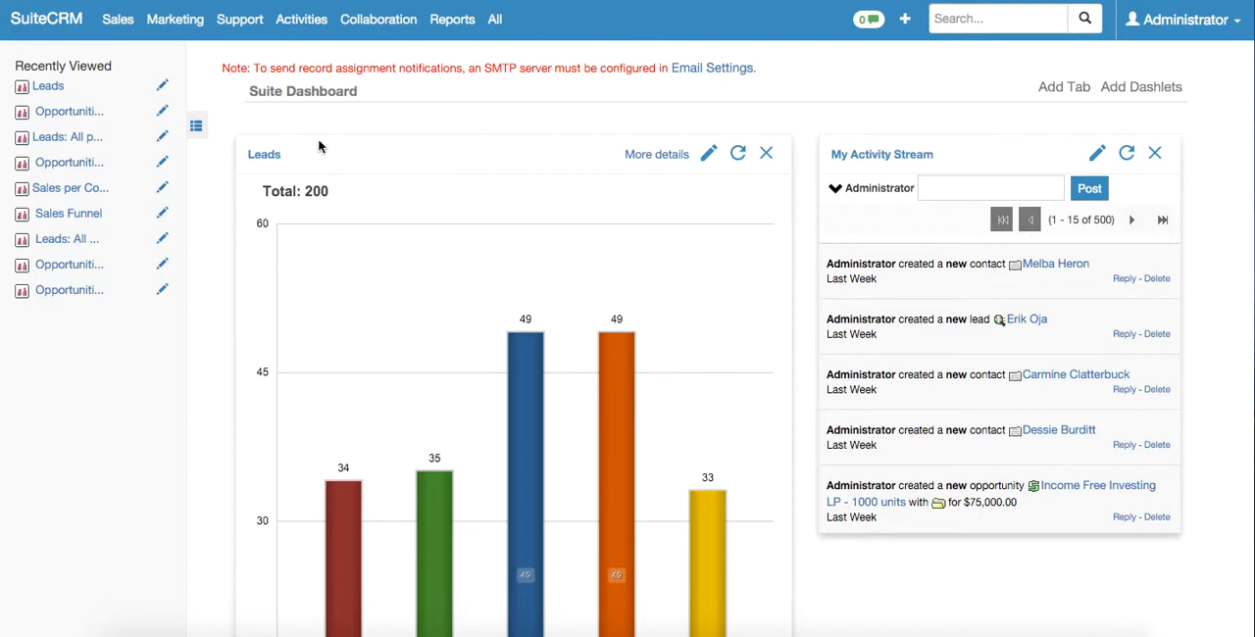
Open the saved Reports list from the Reports menu in the top navigation
left_click(452, 19)
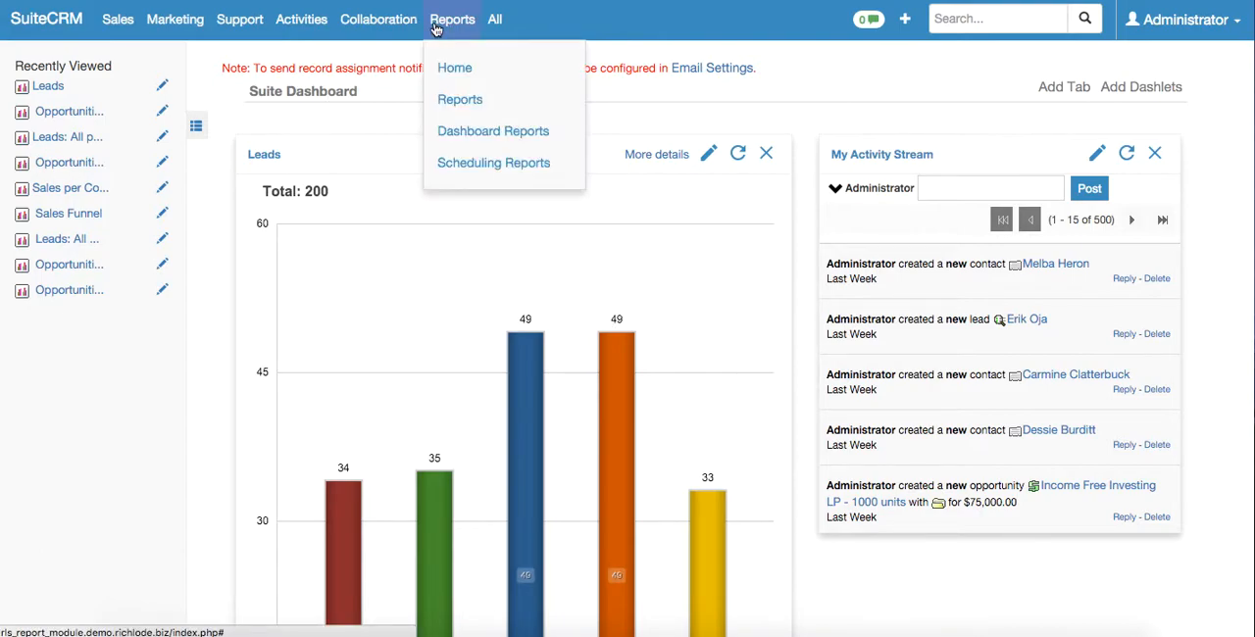
left_click(460, 99)
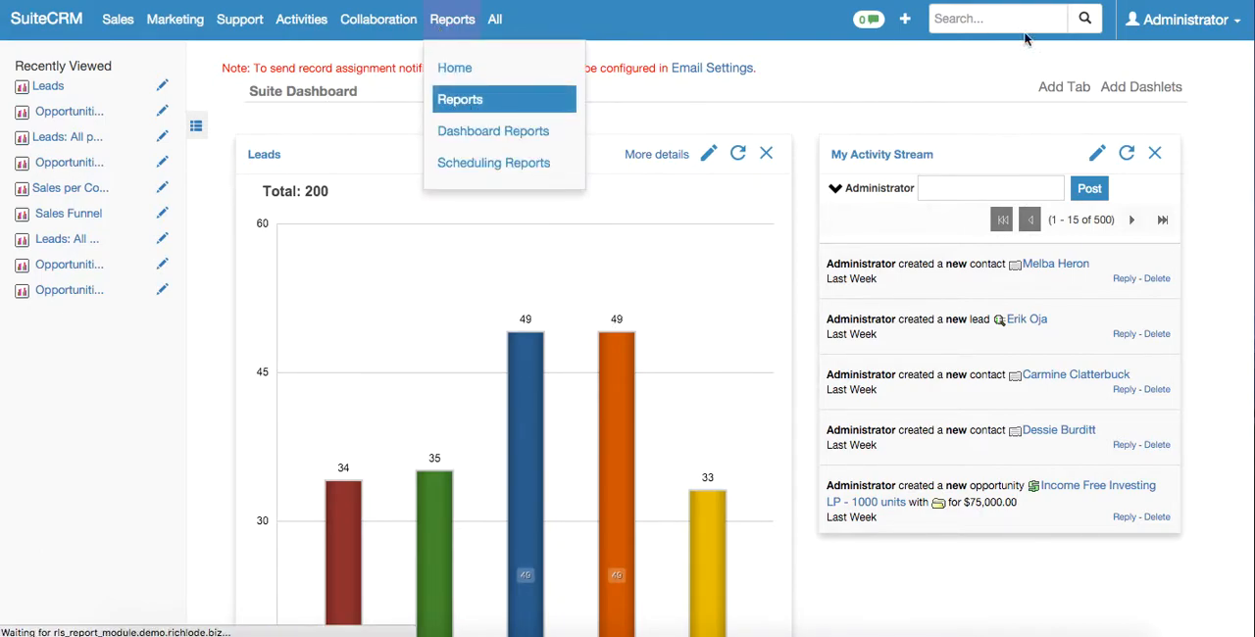
left_click(460, 99)
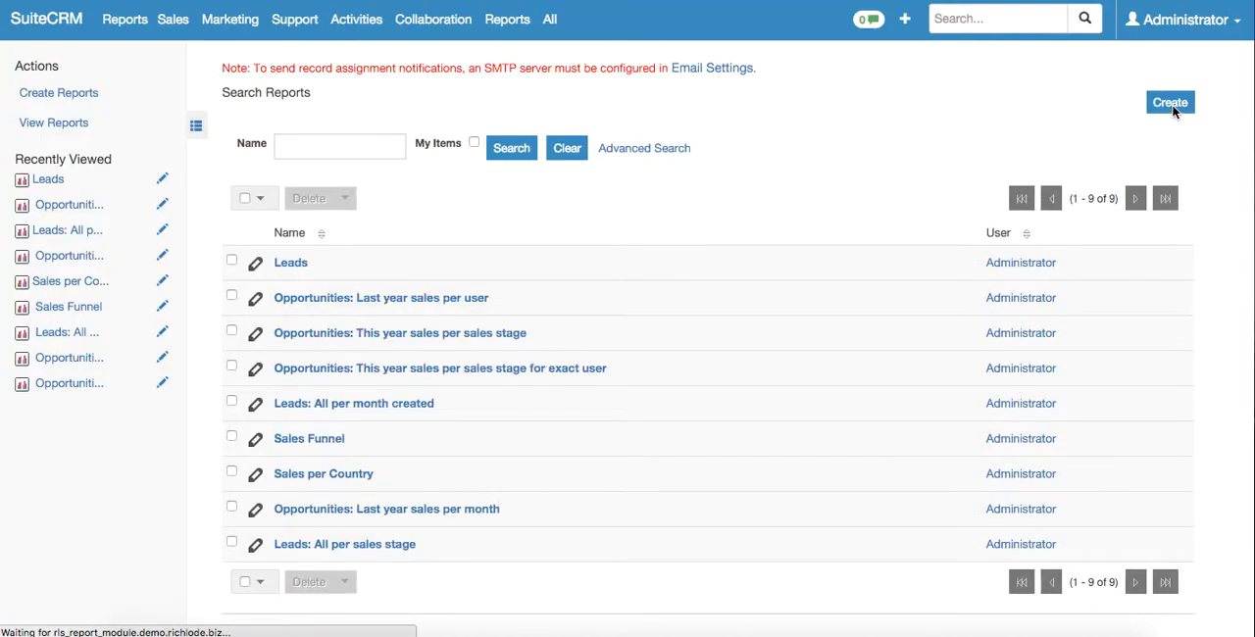
Create a new report from the Search Reports page to reach module selection
left_click(1169, 102)
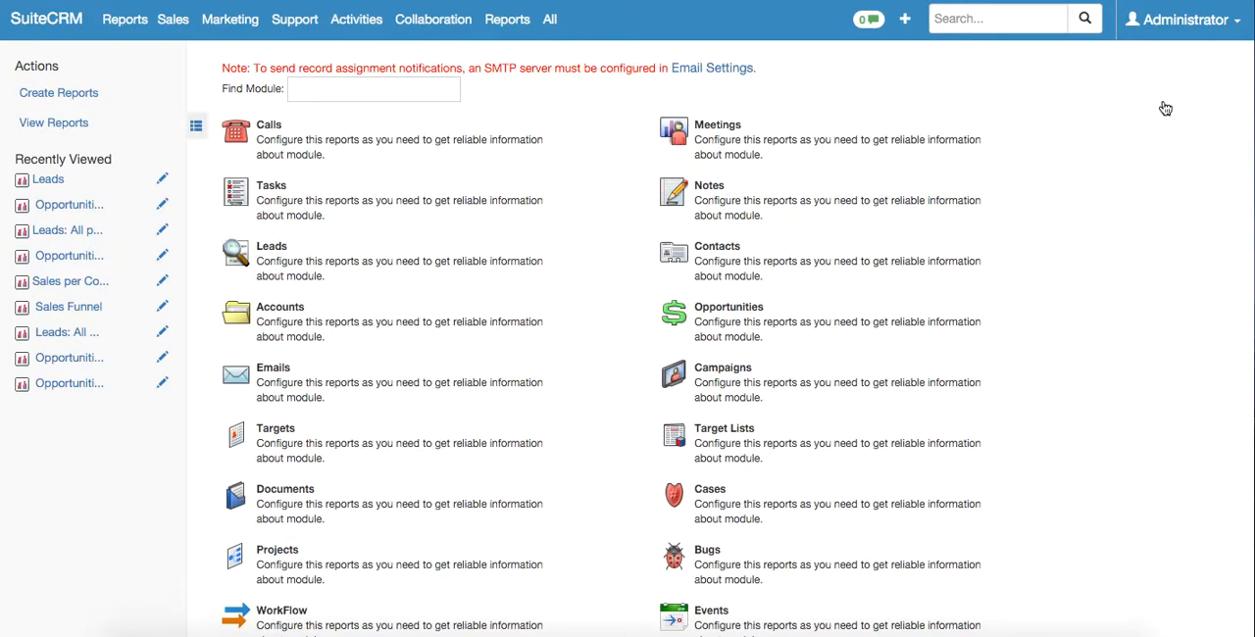
mouse_move(579, 243)
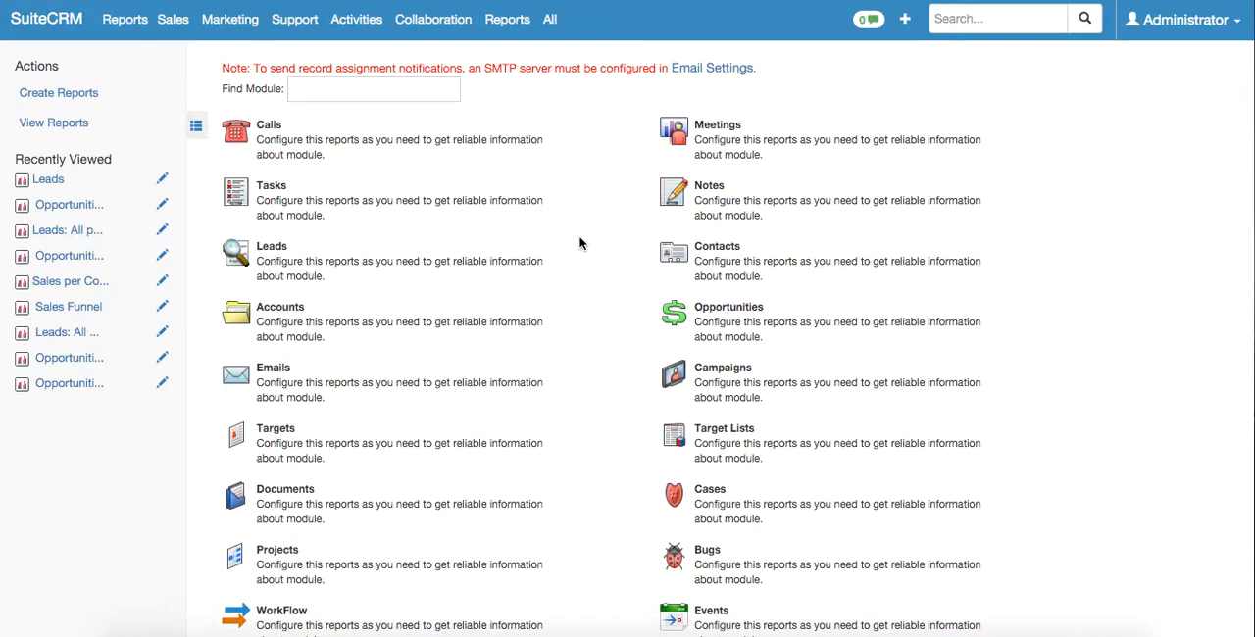
mouse_move(236, 253)
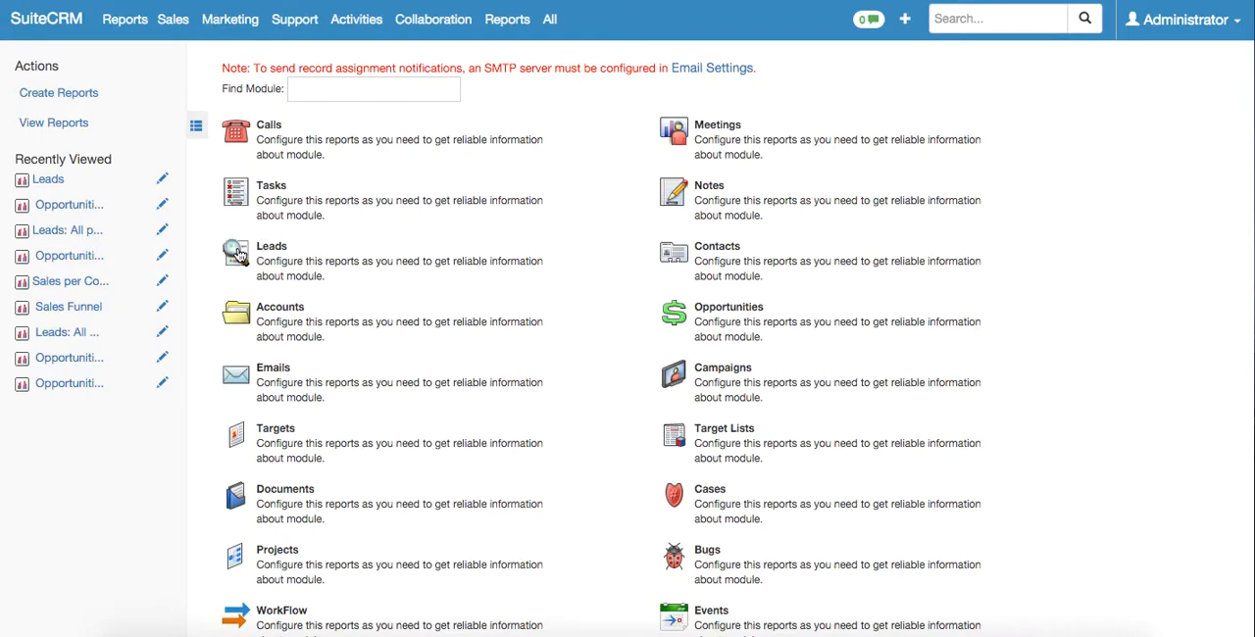
Base the report on Leads and filter Date Created to before 11/19/2015
left_click(272, 251)
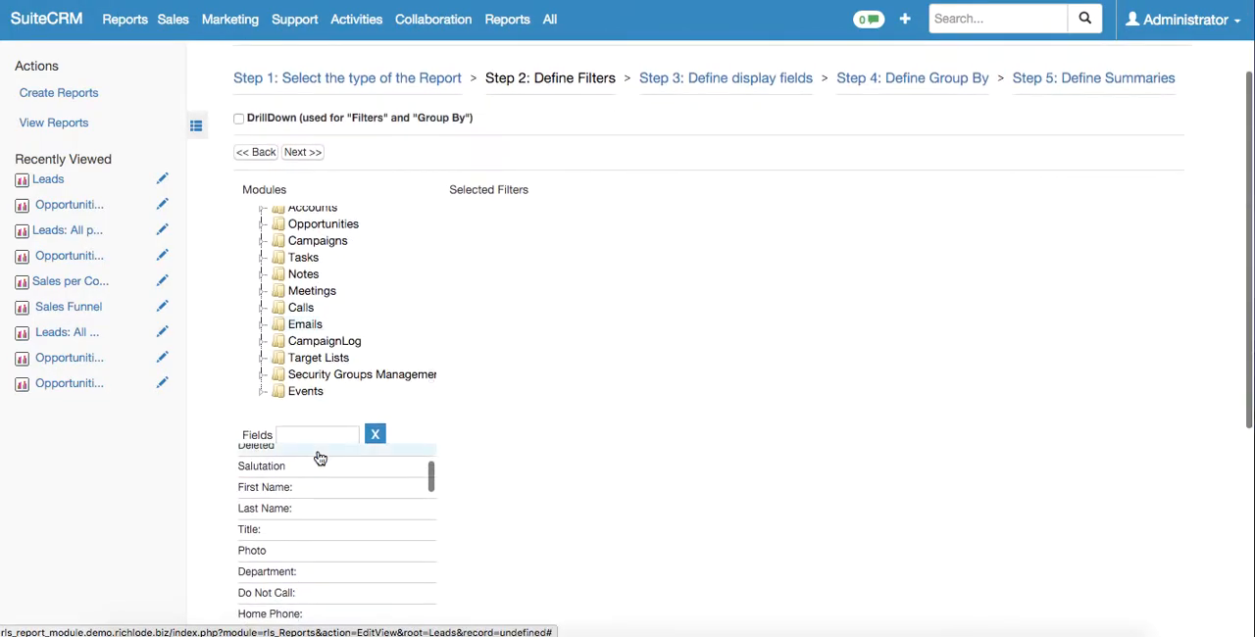
scroll("down", 3)
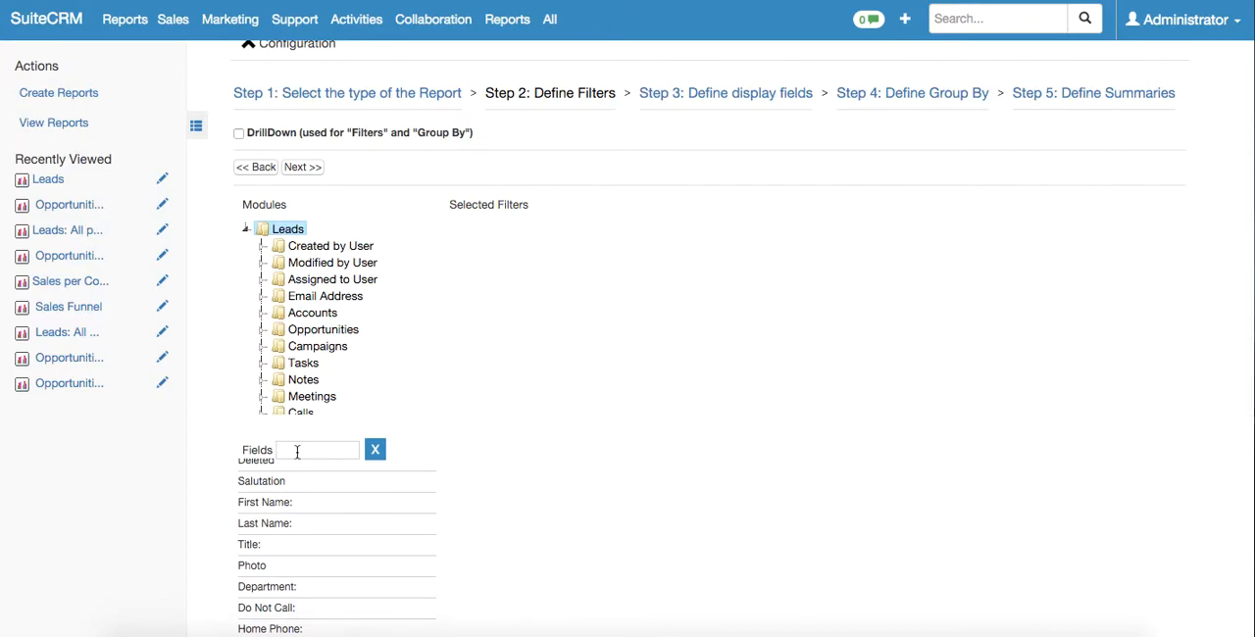
left_click(316, 449)
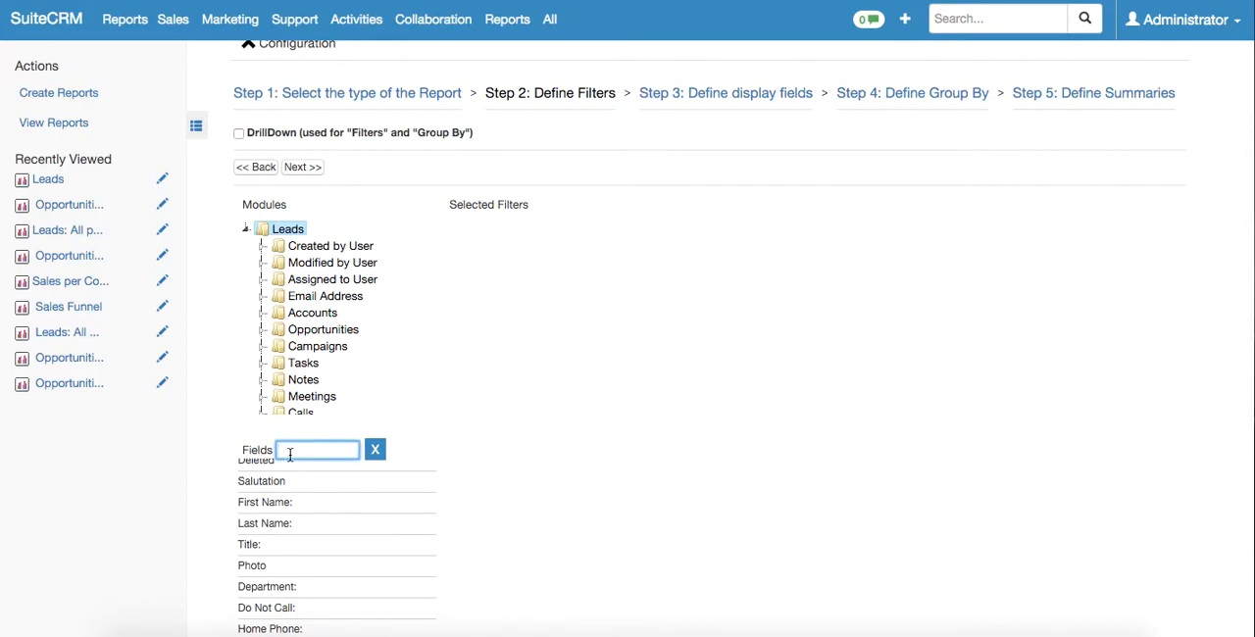
type("date")
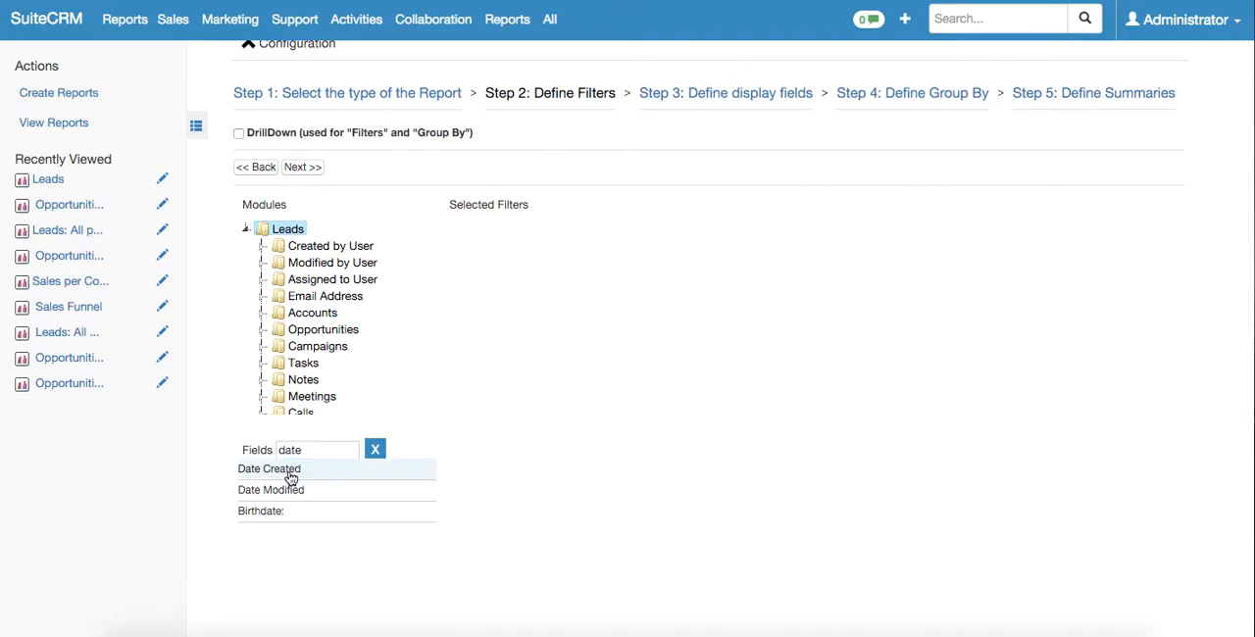
left_click(269, 469)
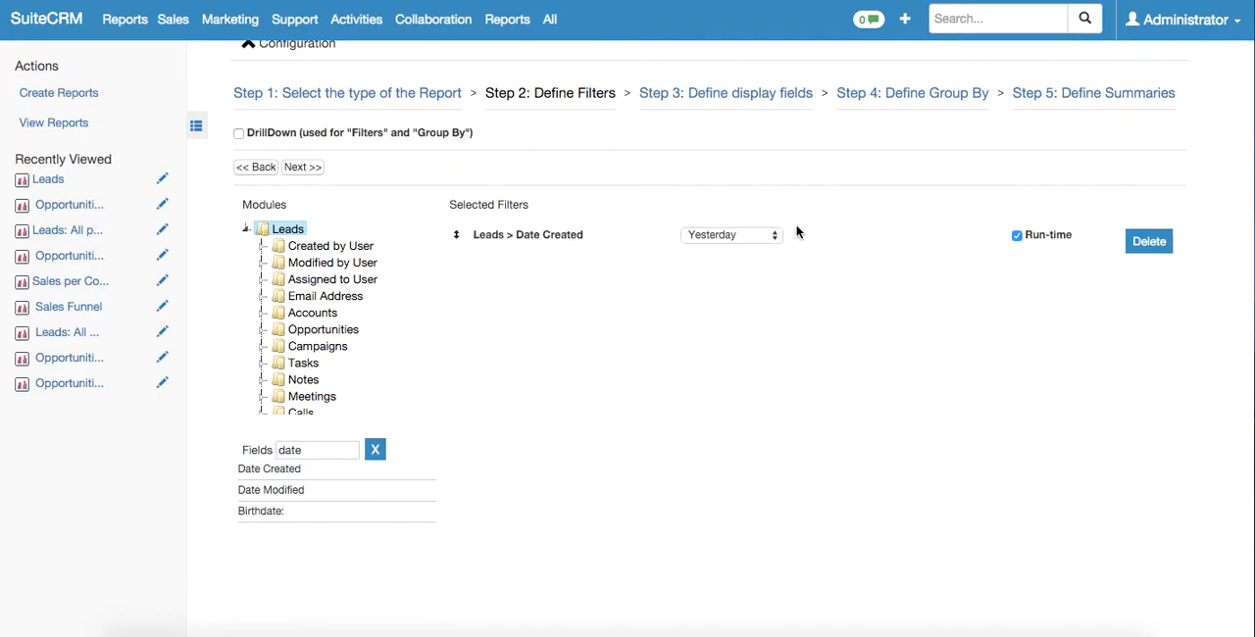
left_click(731, 235)
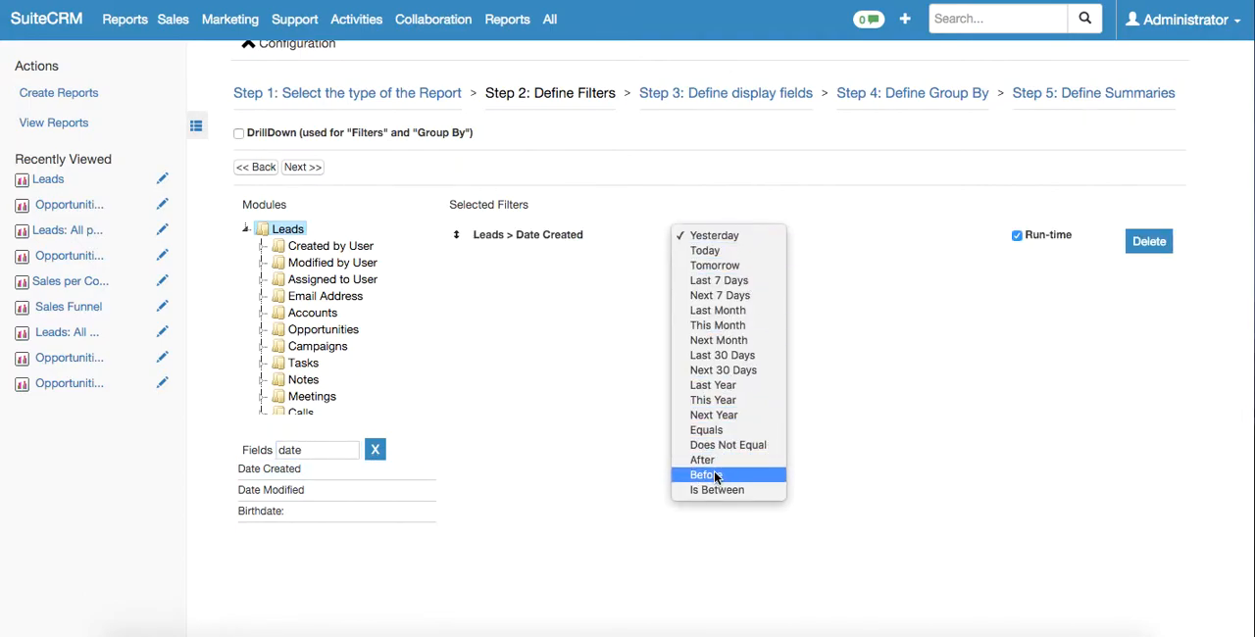
left_click(704, 475)
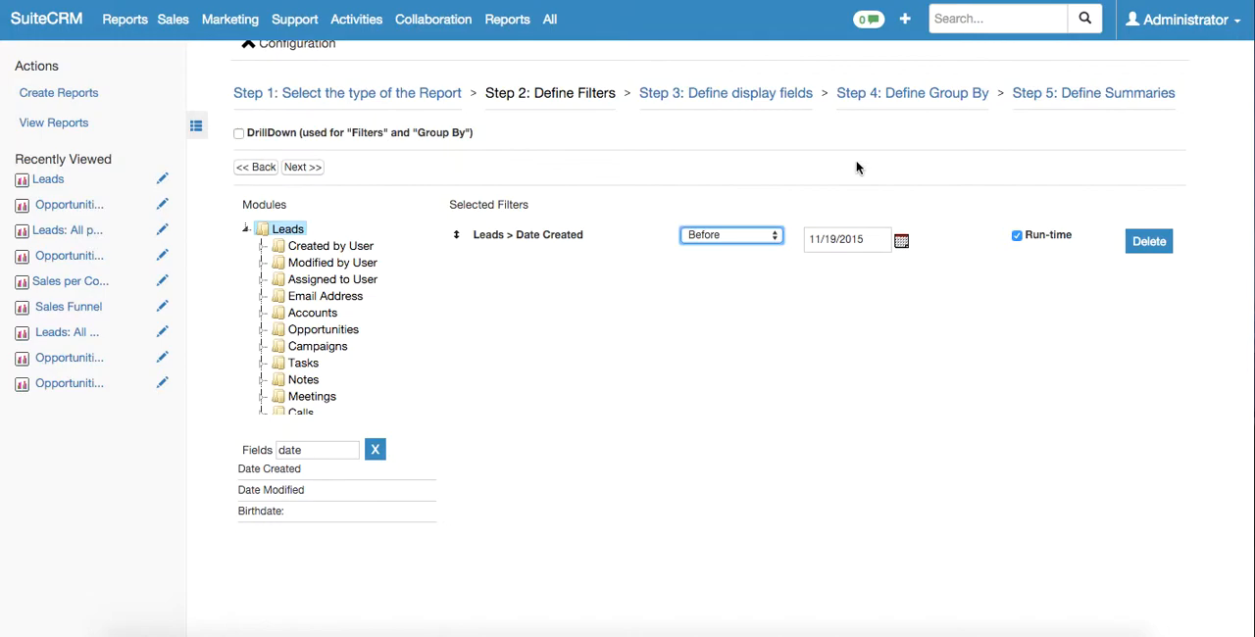
mouse_move(302, 167)
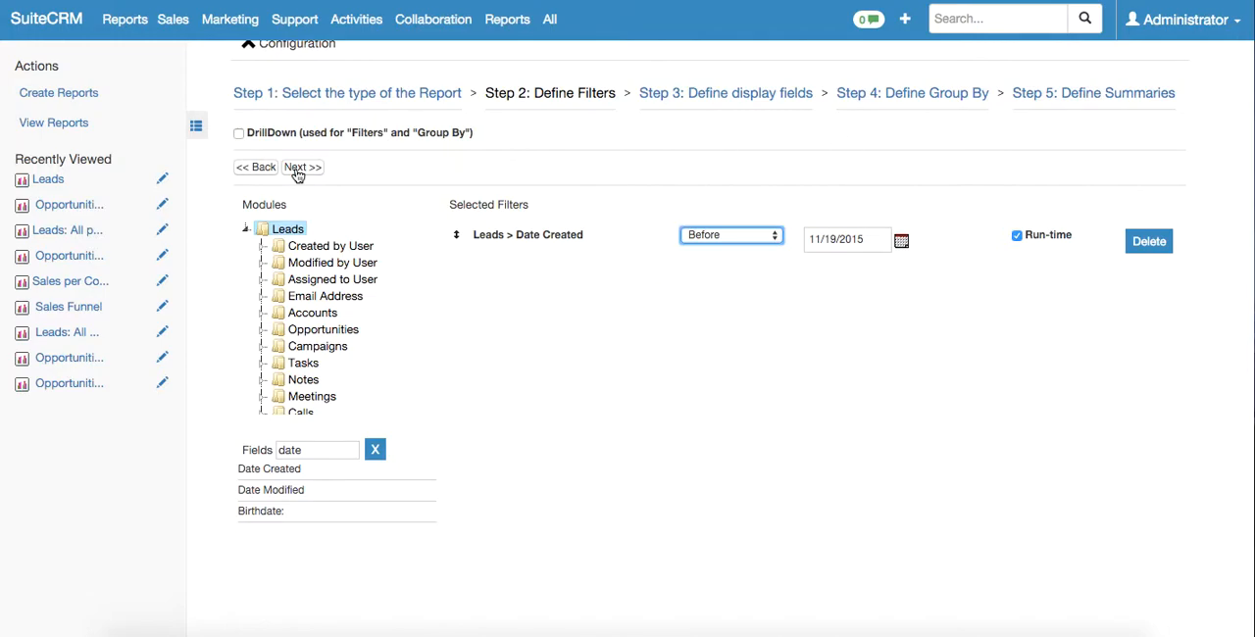
Add the lead's First Name and Last Name as report display fields
left_click(302, 167)
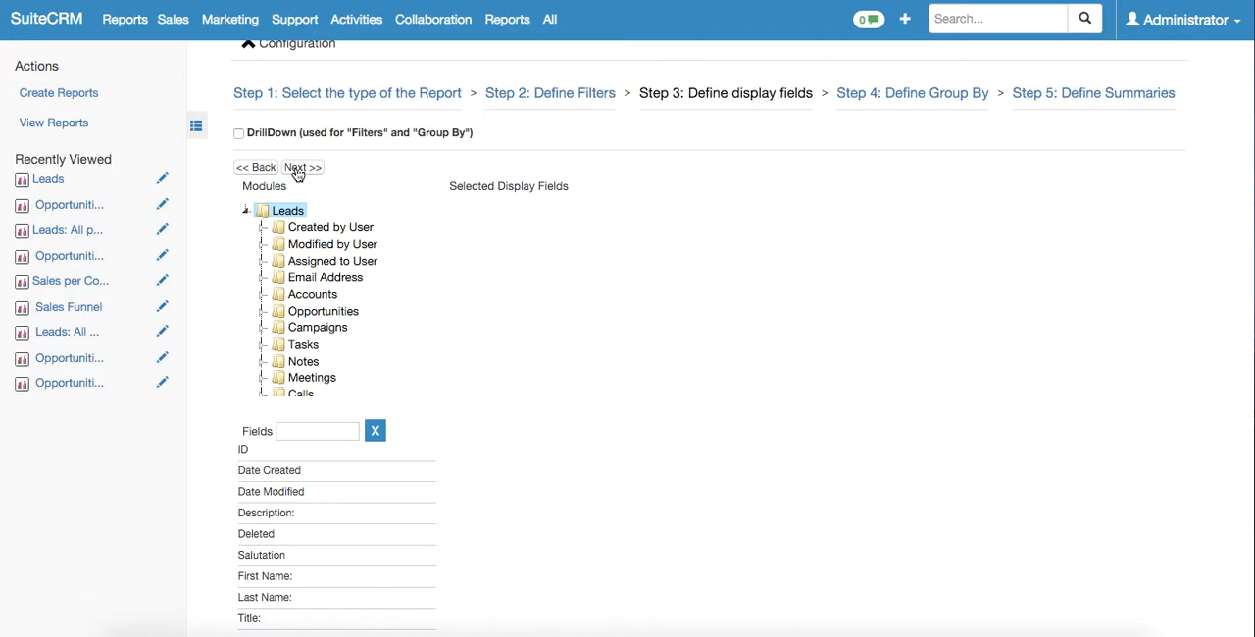
left_click(317, 431)
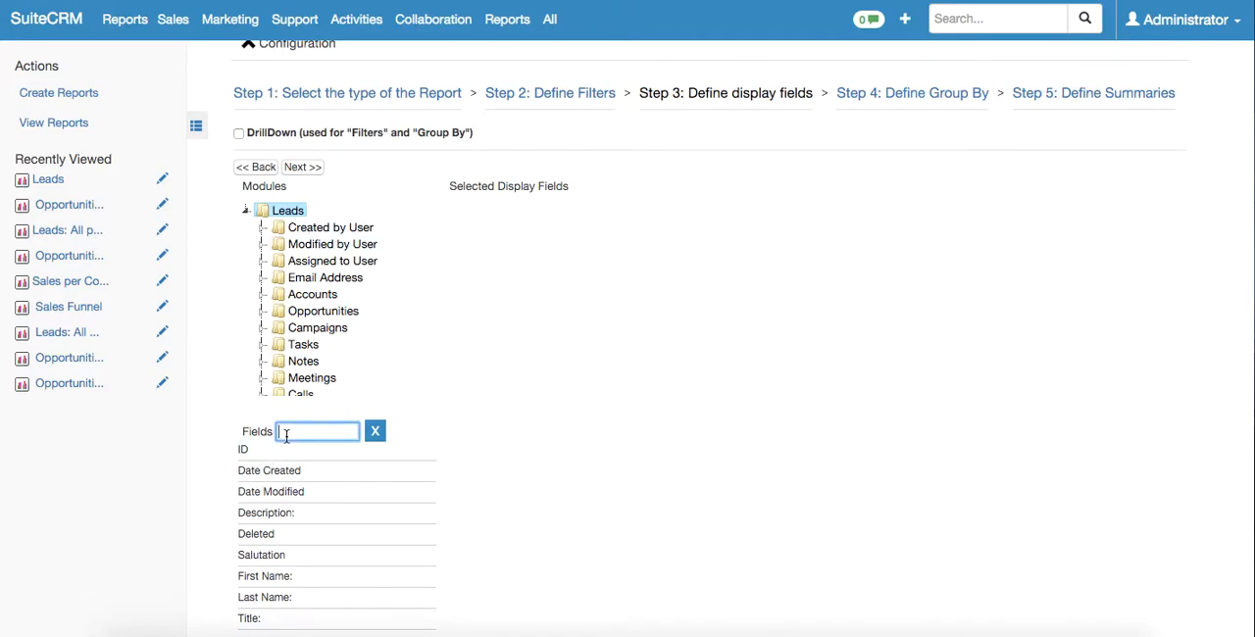
type("n")
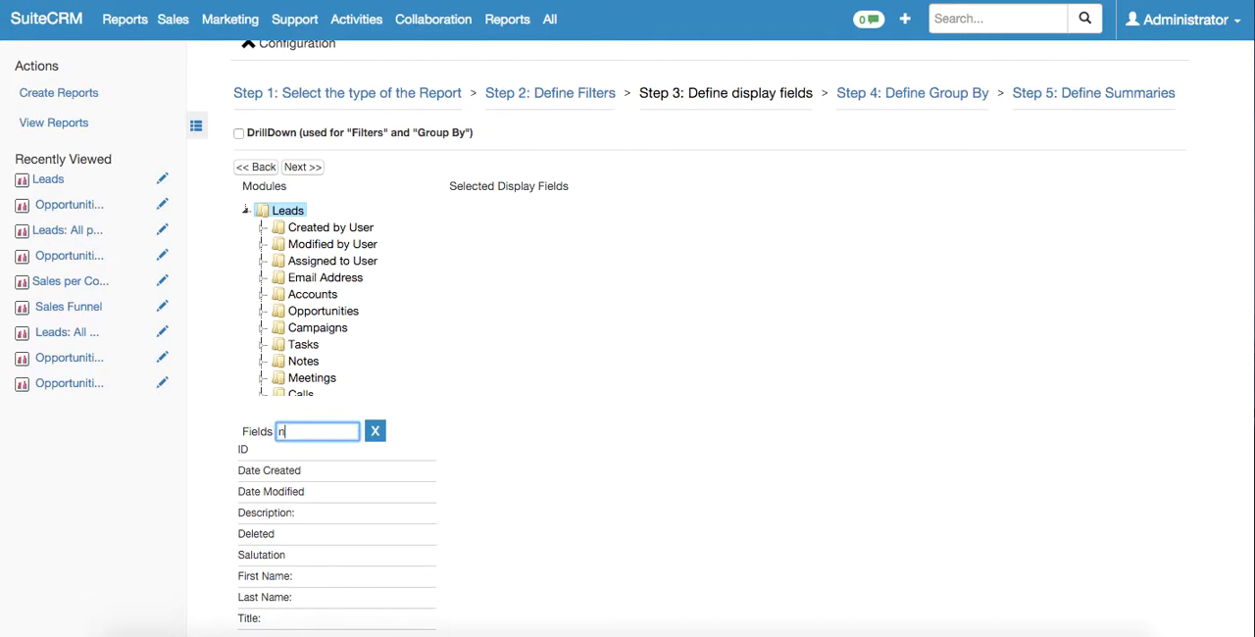
type("ame")
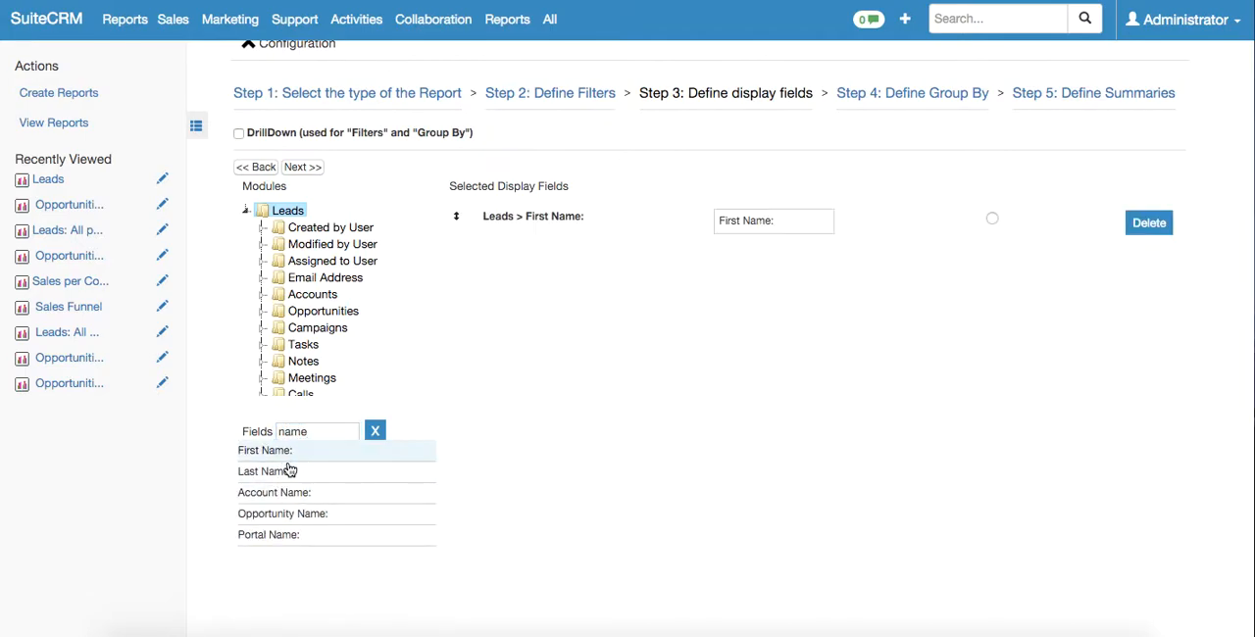
left_click(264, 471)
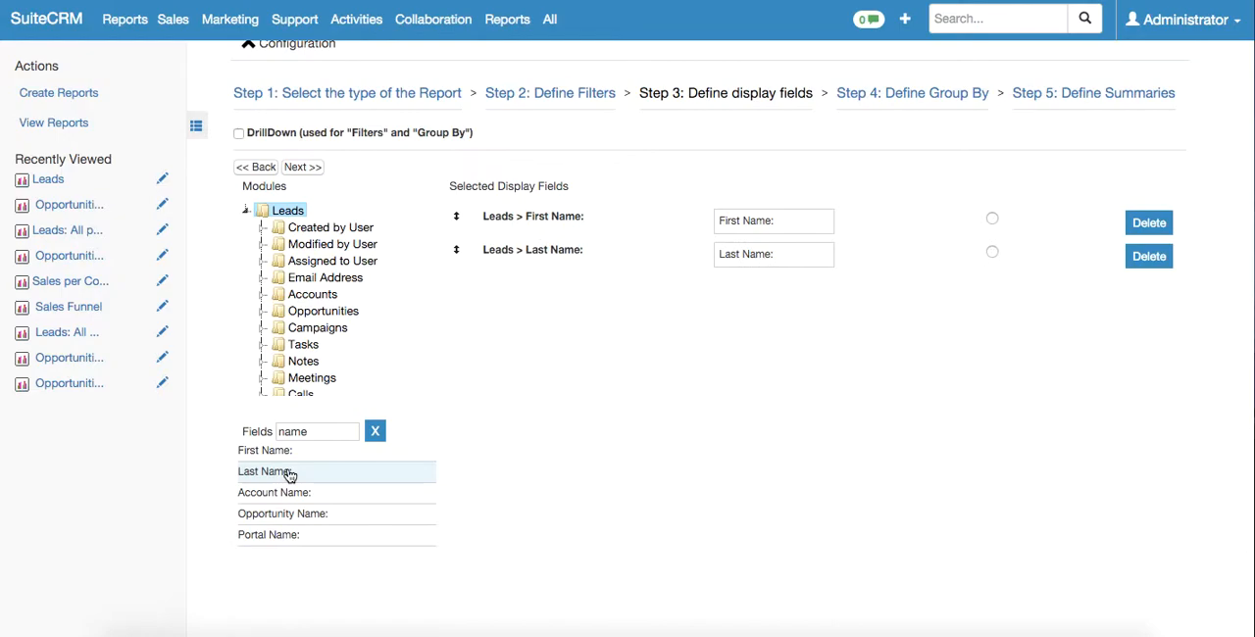
left_click(333, 260)
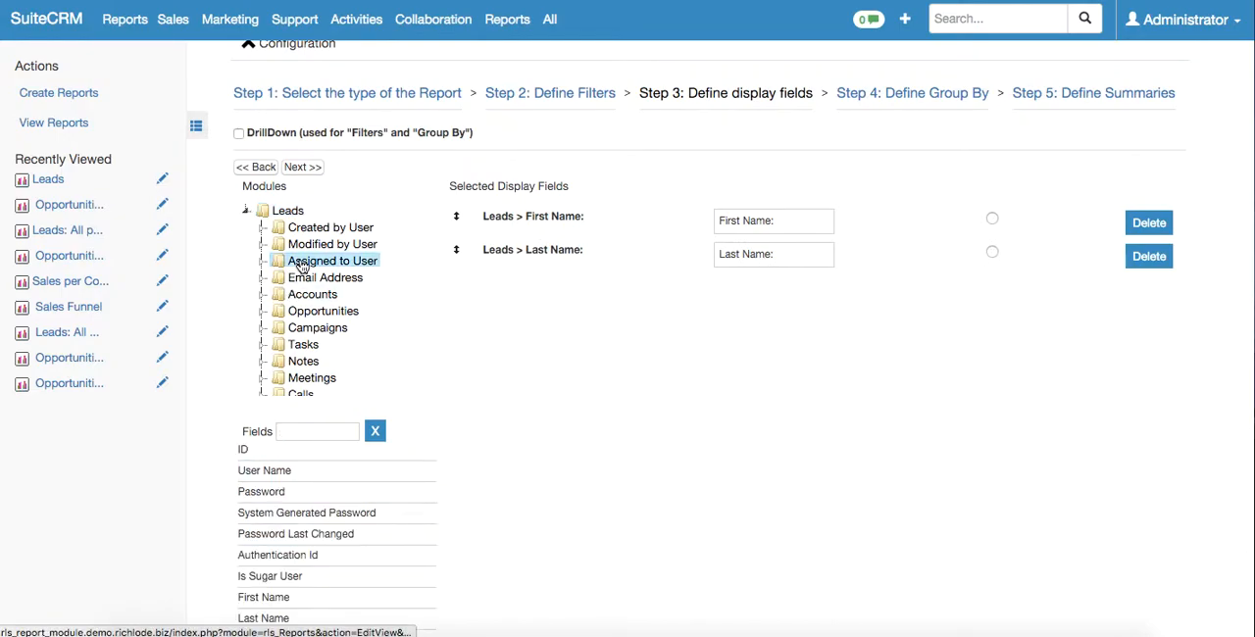
Add the assigned user's User Name field and advance to Step 4: Define Group By
left_click(317, 431)
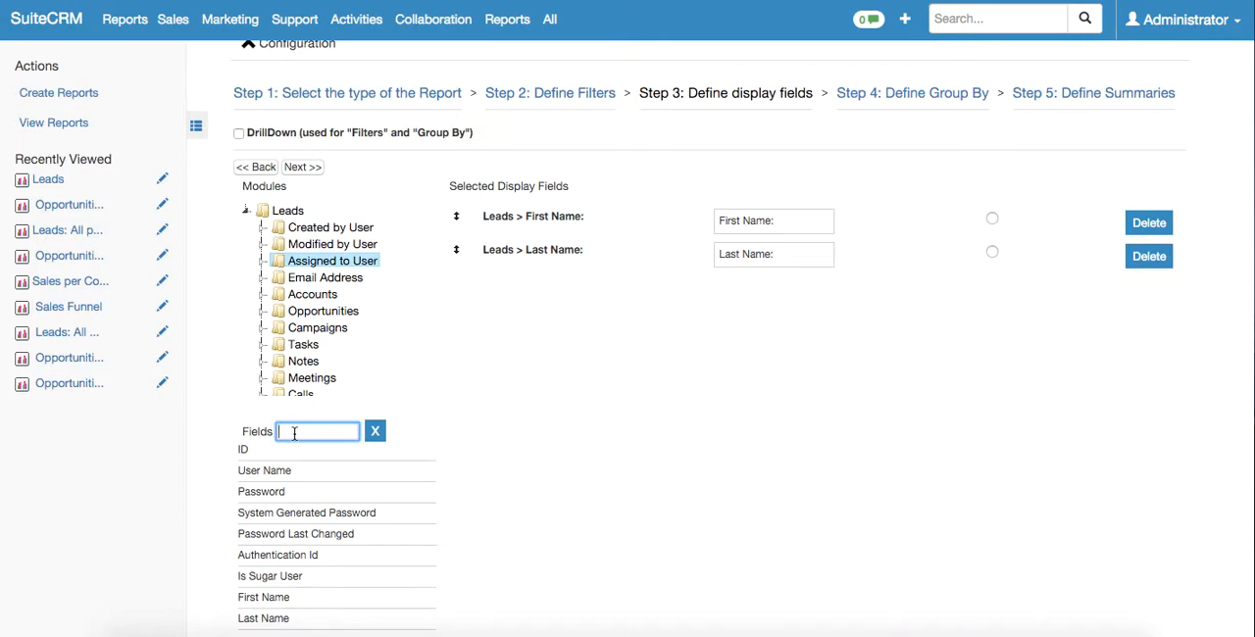
type("user")
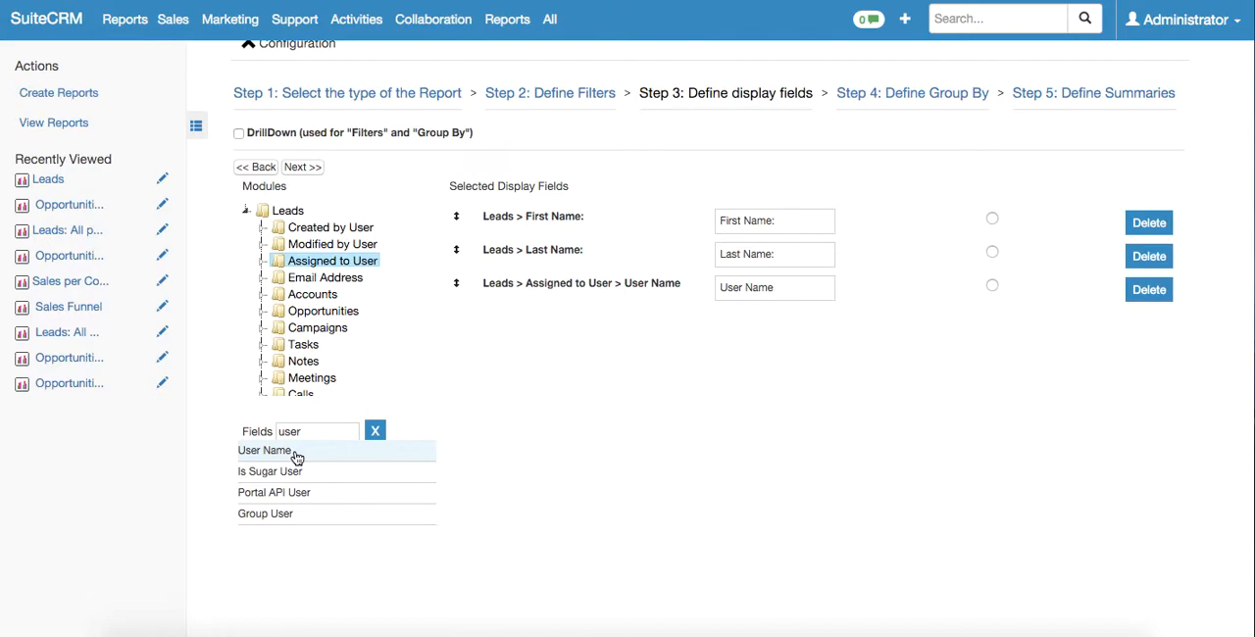
left_click(302, 166)
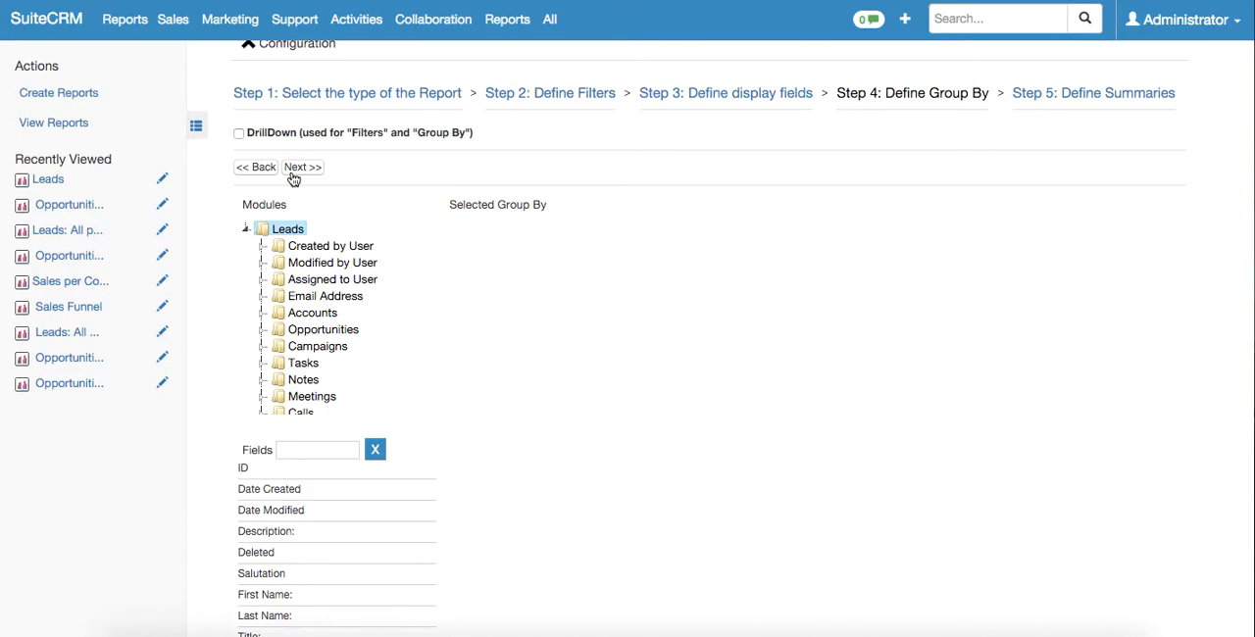
Group by Assigned to User's User Name and continue to the summaries step
left_click(333, 280)
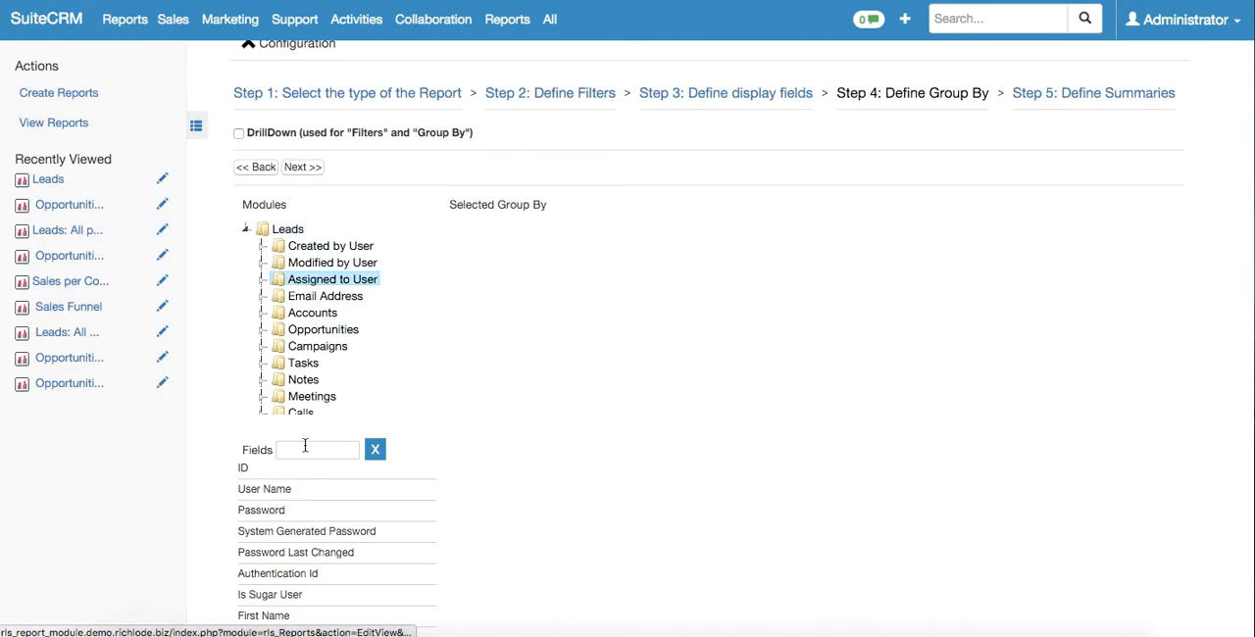
left_click(264, 488)
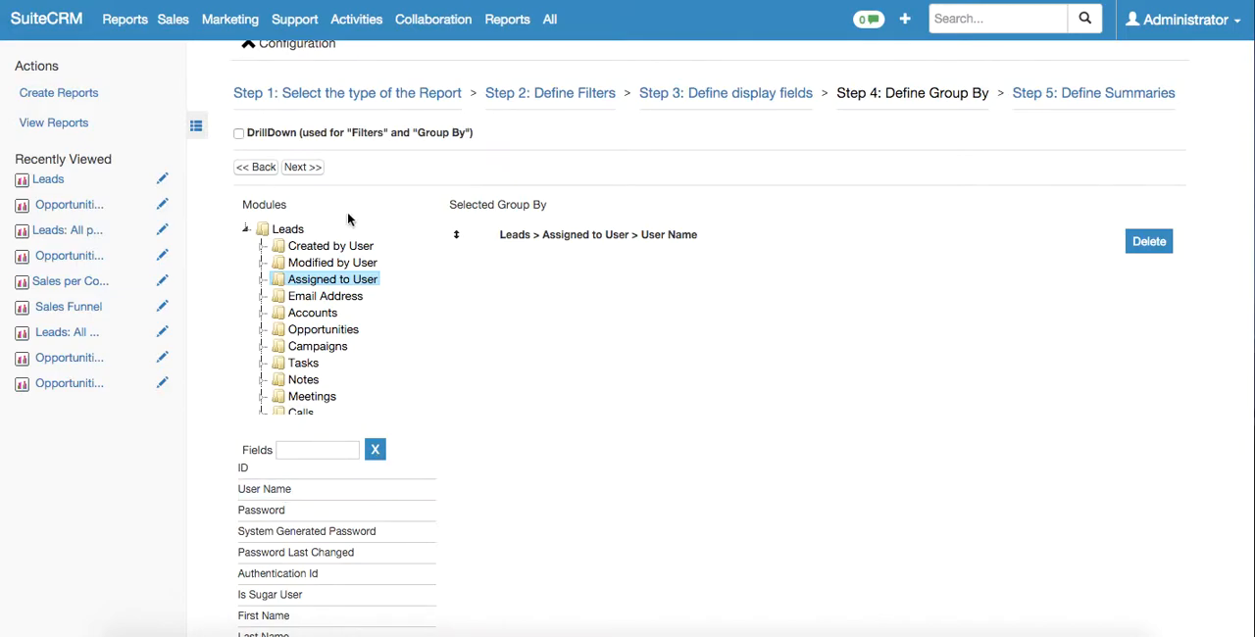
left_click(302, 166)
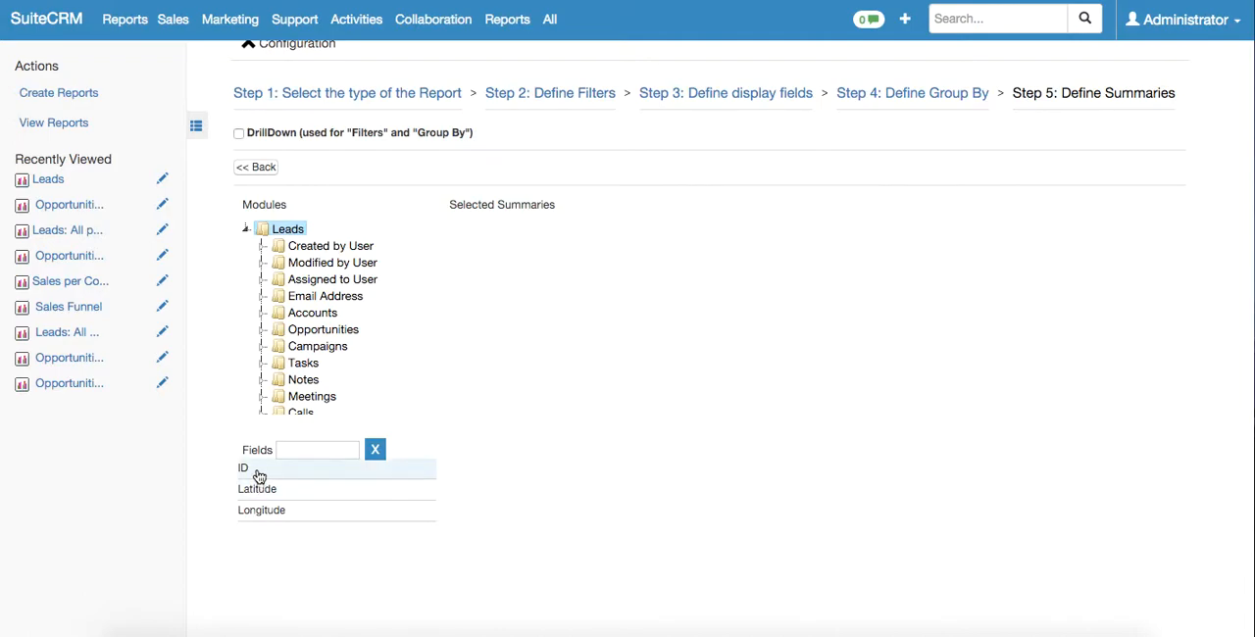
Add a COUNT summary of lead ID and keep the Columns chart type
left_click(243, 468)
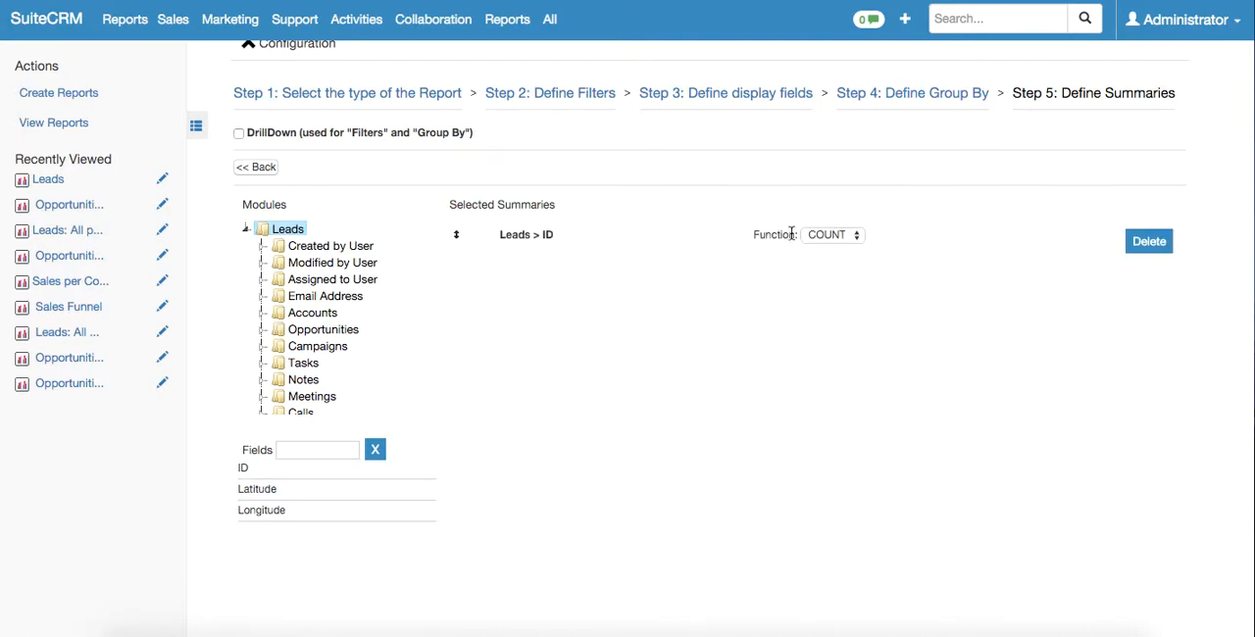
scroll("down", 3)
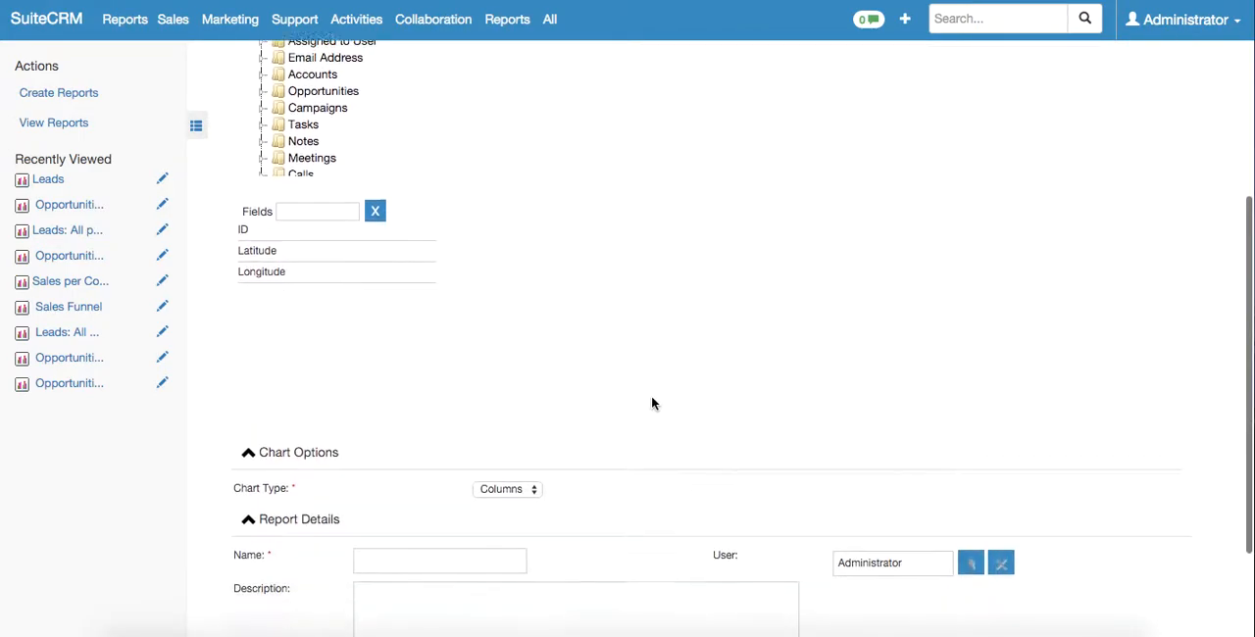
scroll("down", 3)
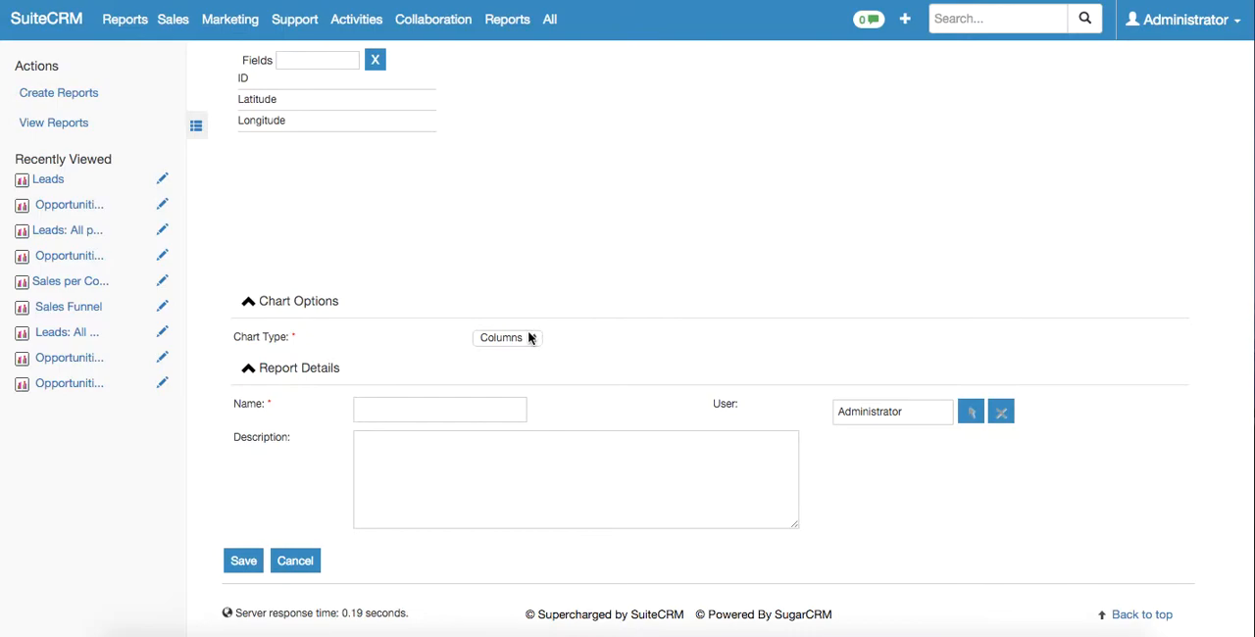
left_click(505, 337)
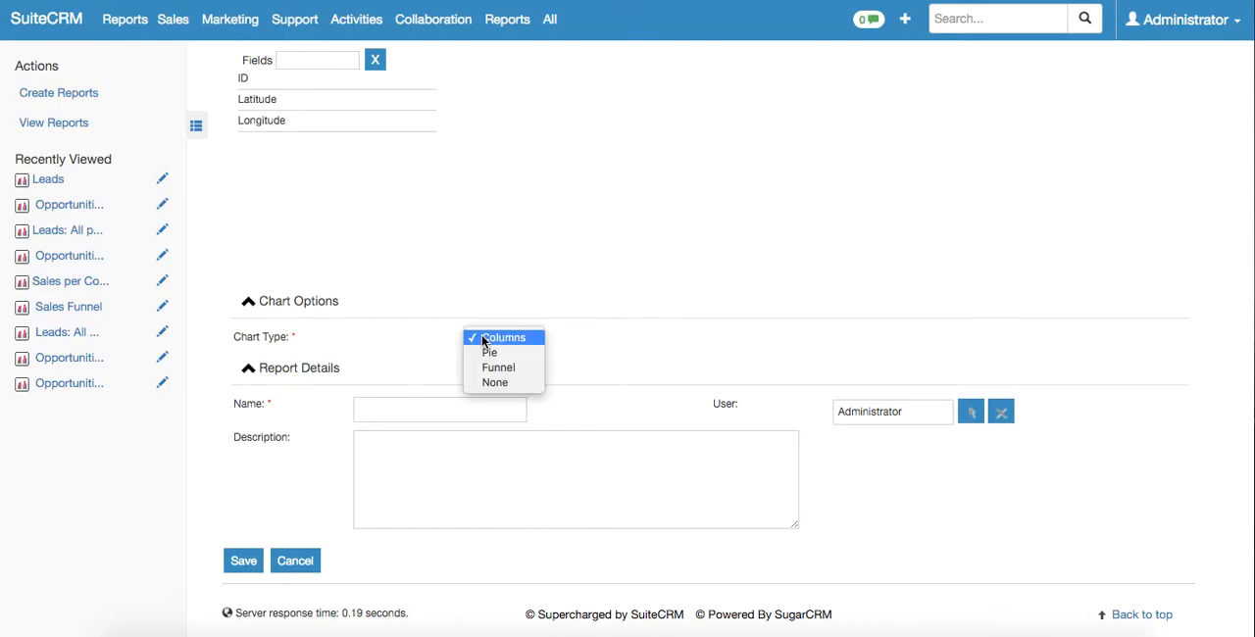
left_click(503, 336)
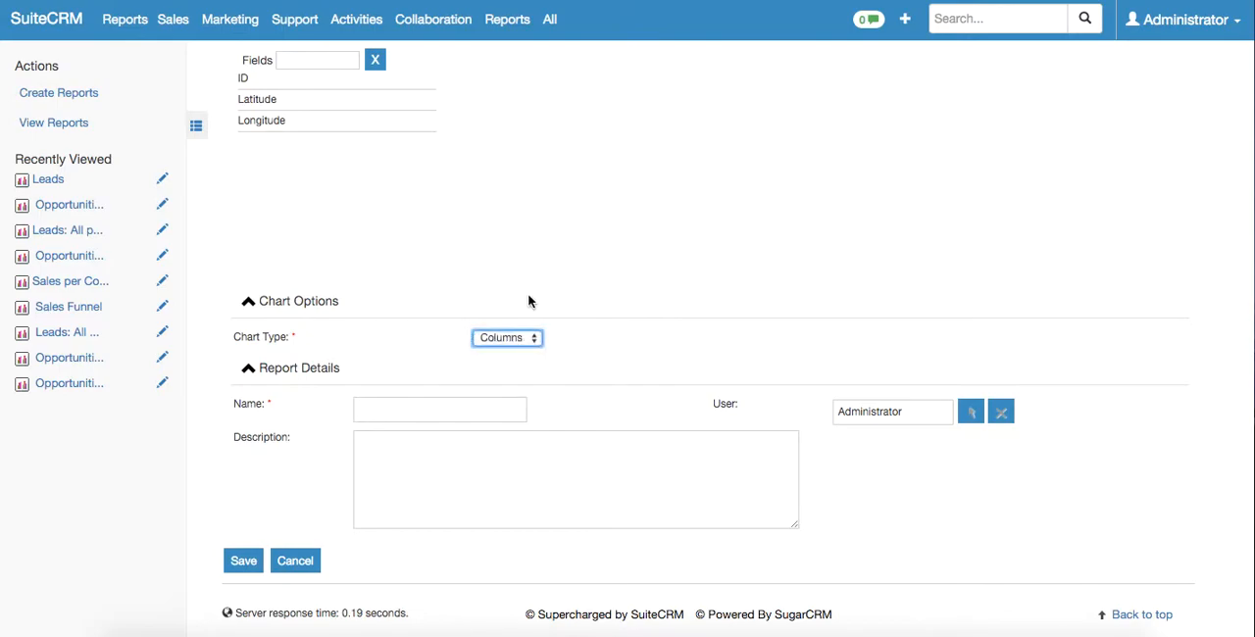
Name the report 'Leads for the whole period by user' and save it
left_click(440, 409)
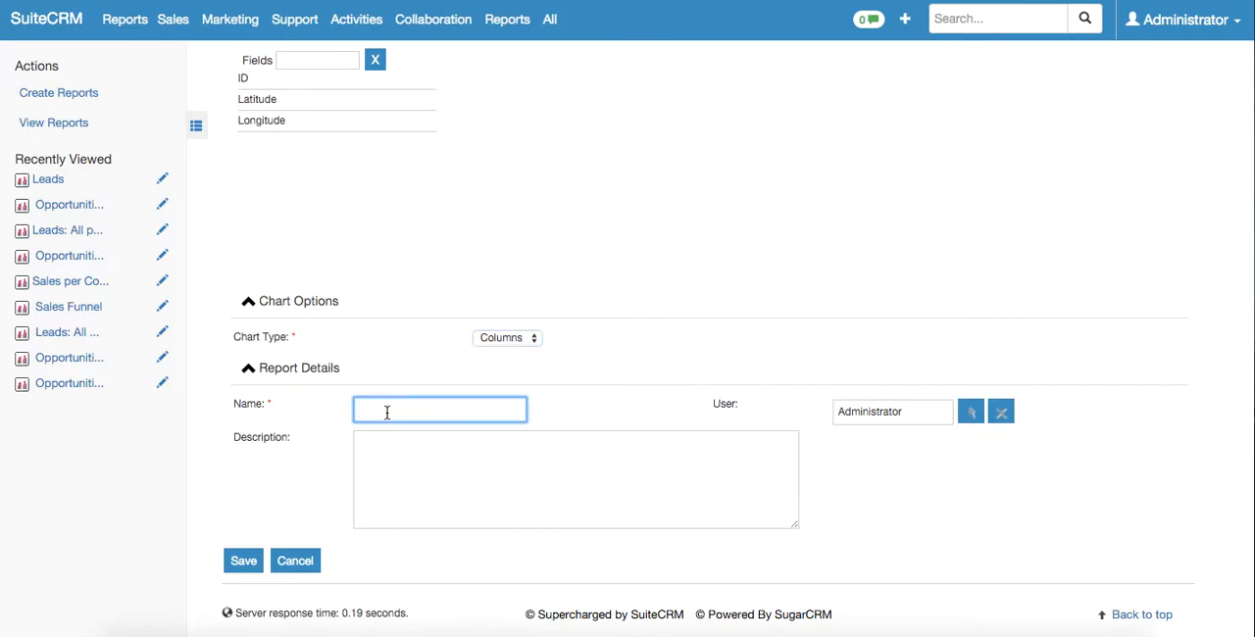
type("Leads")
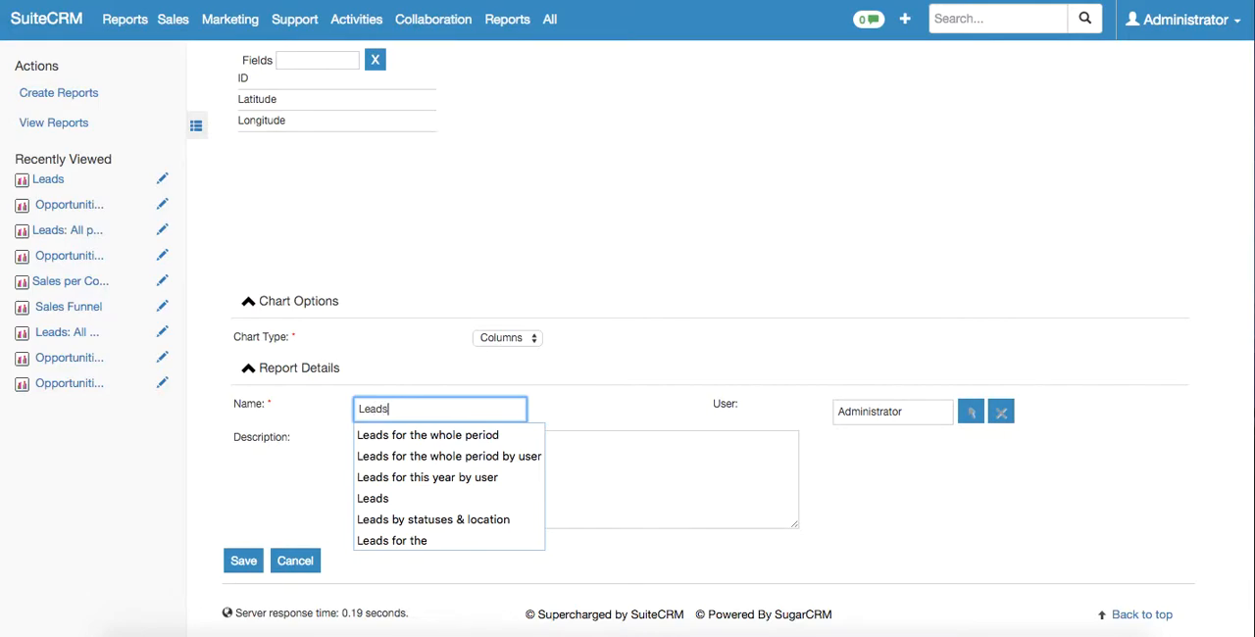
left_click(448, 456)
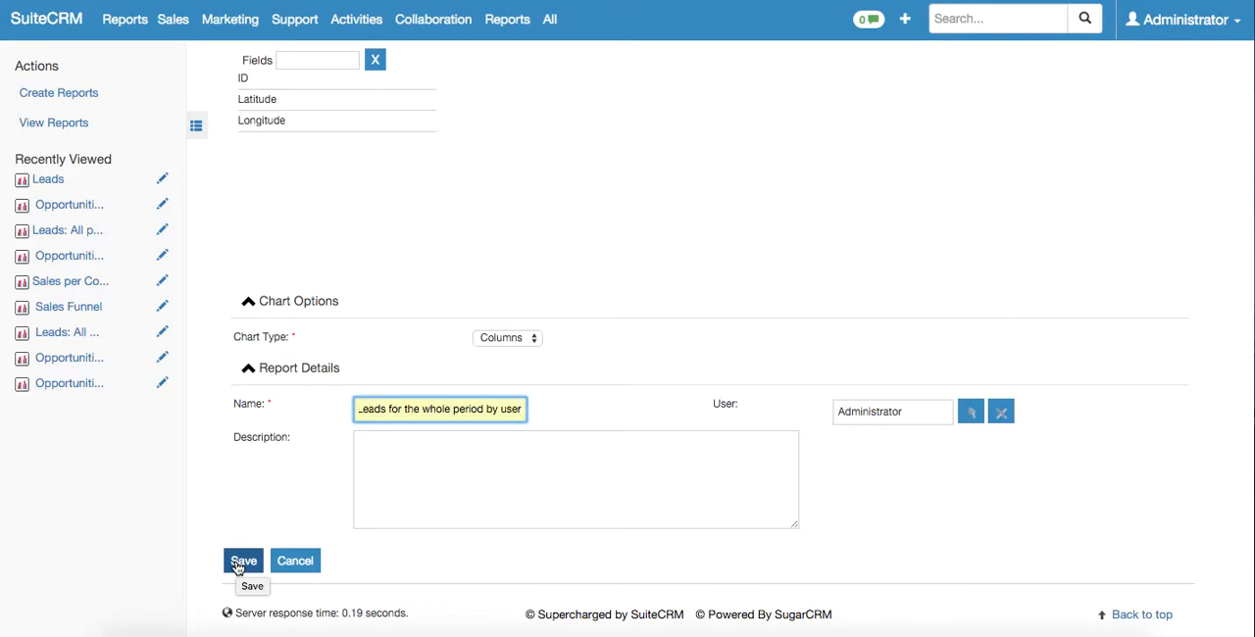
left_click(242, 560)
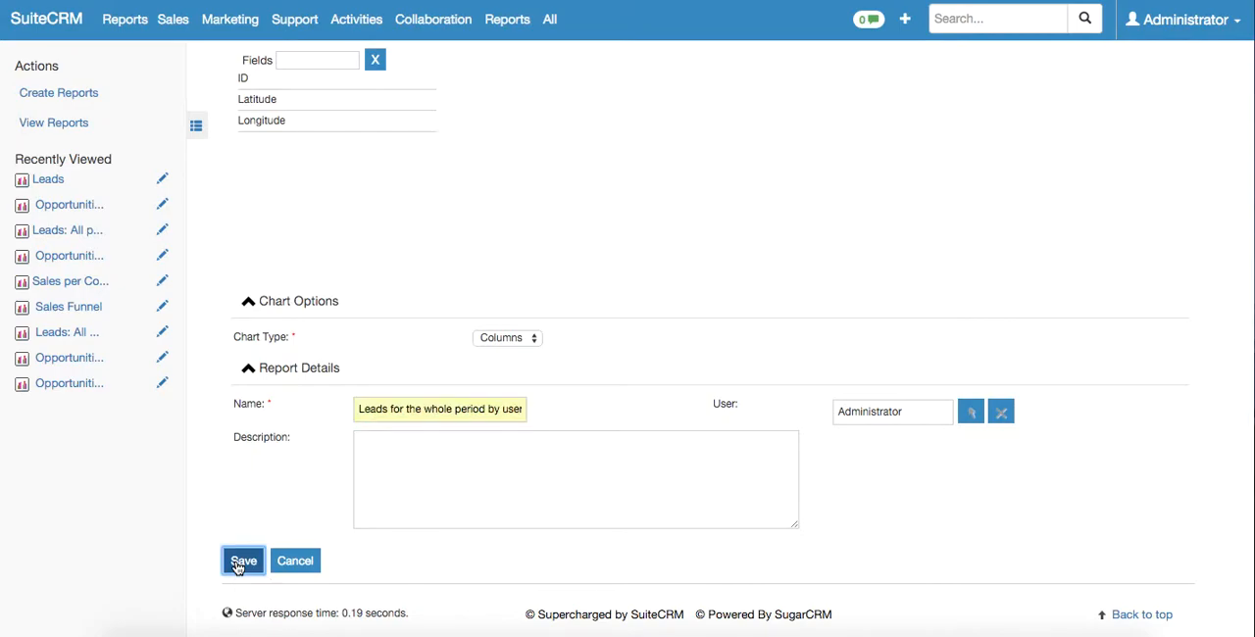
Save the report, showing lead counts chris 34, max 35, sally 49, sarah 49, will 33
left_click(242, 560)
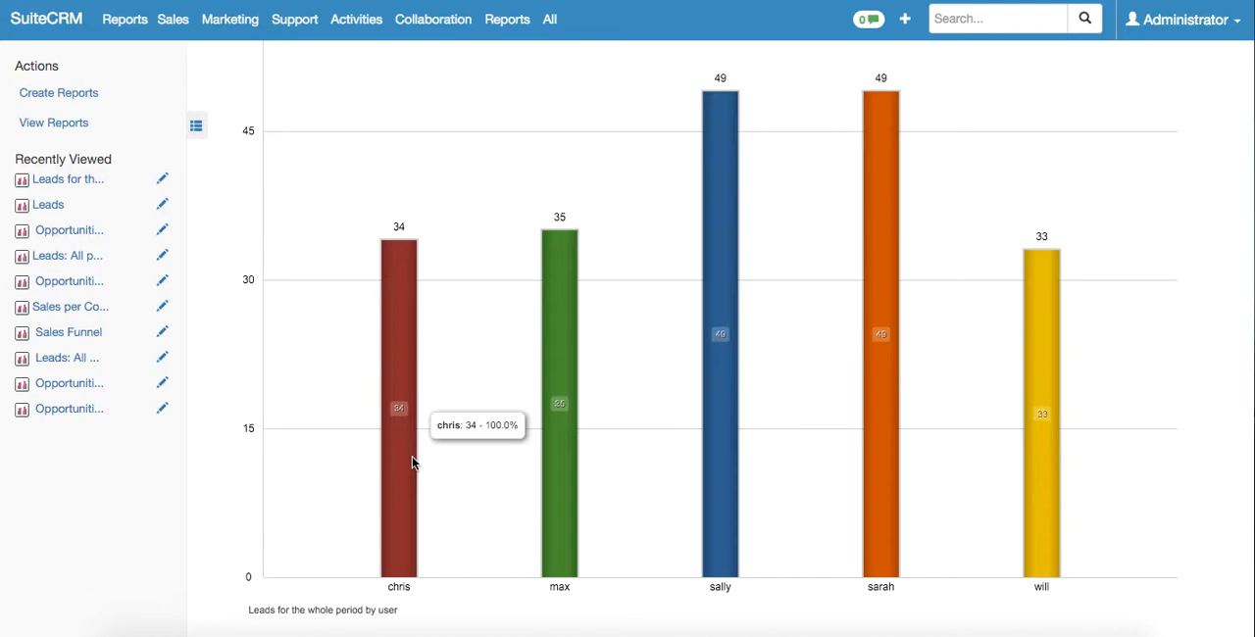
mouse_move(549, 351)
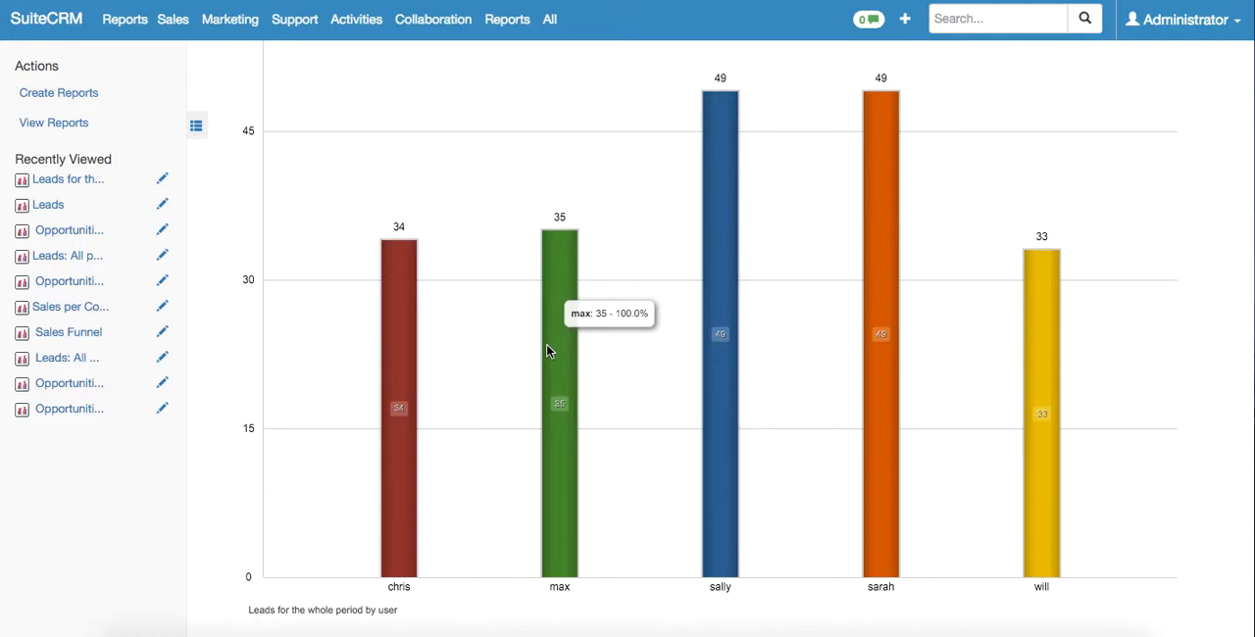
mouse_move(787, 333)
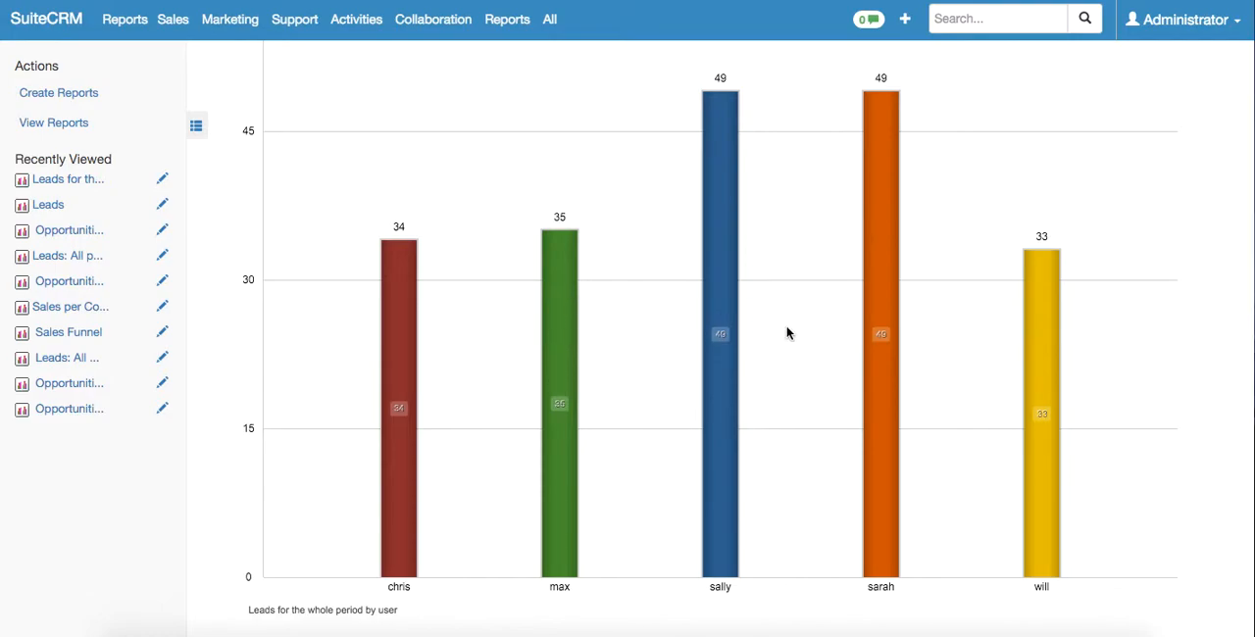
mouse_move(734, 332)
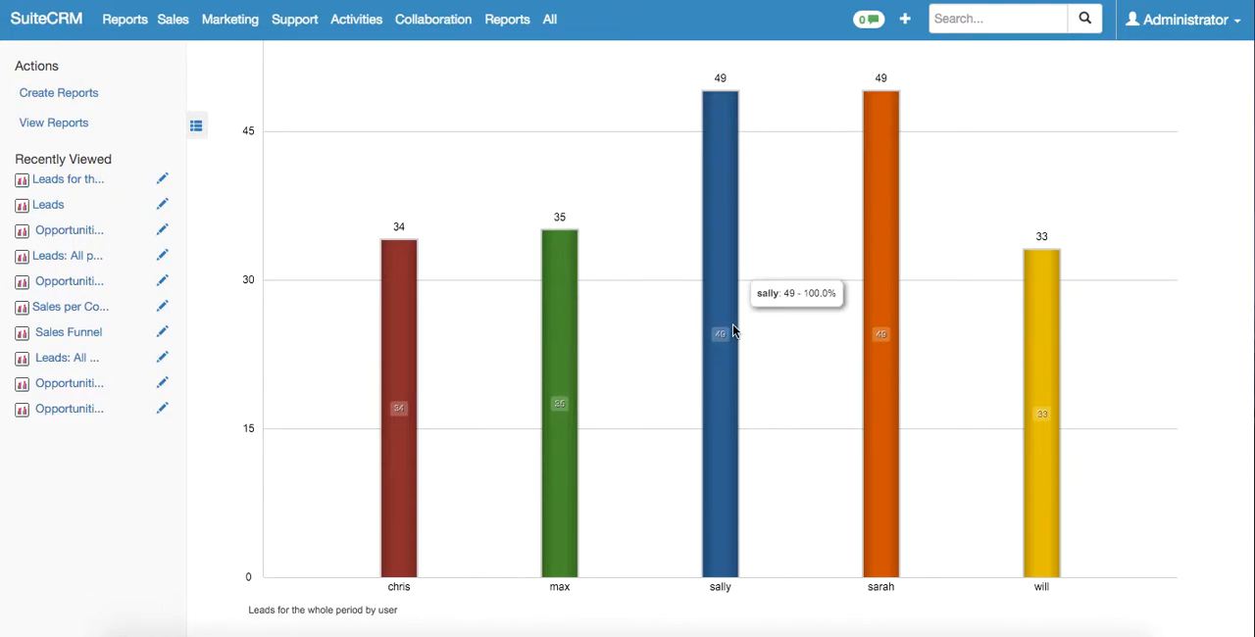
mouse_move(878, 336)
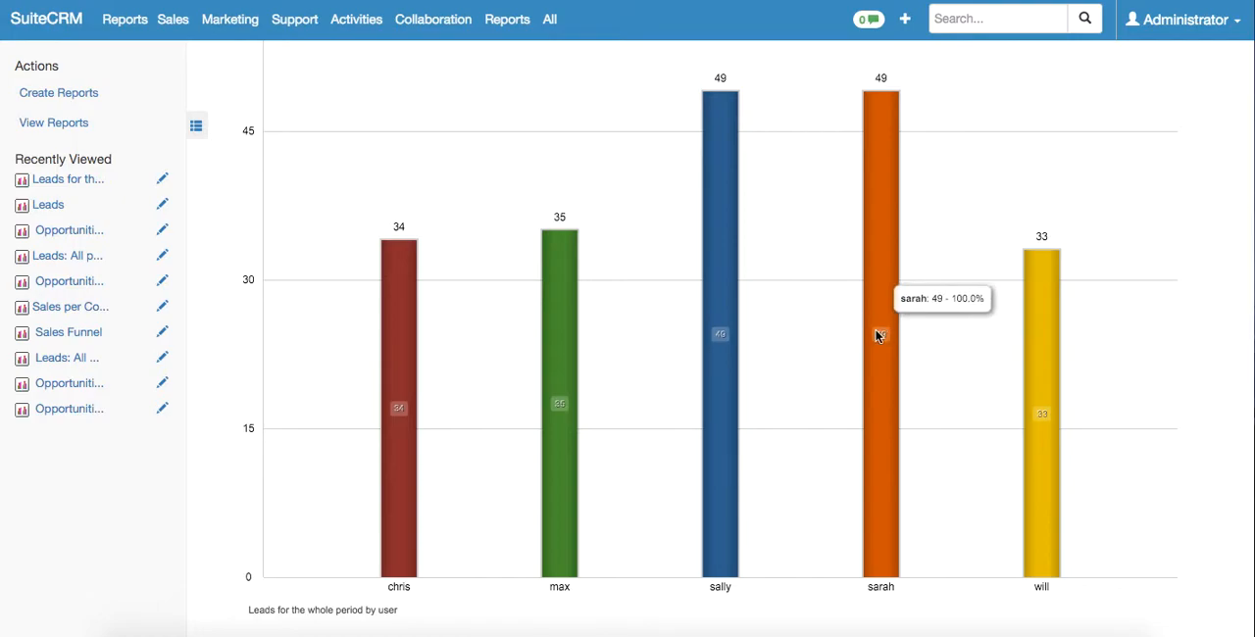
mouse_move(1076, 449)
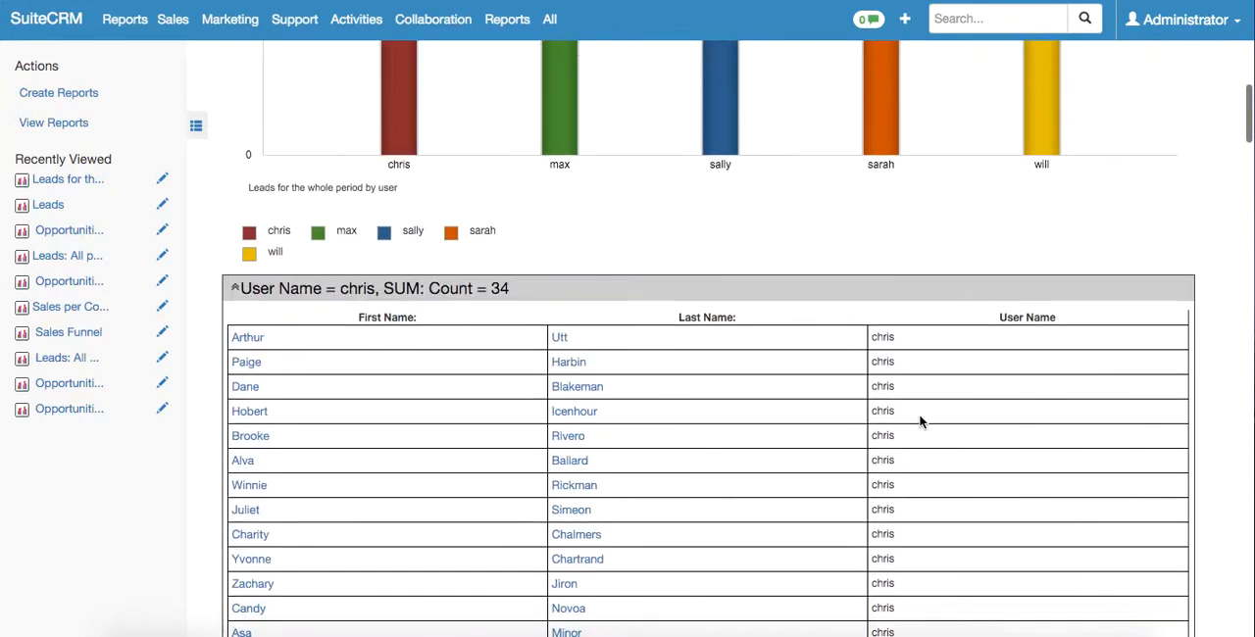
Scroll below the chart to view grouped lead tables for chris (34) and max (35)
scroll("down", 3)
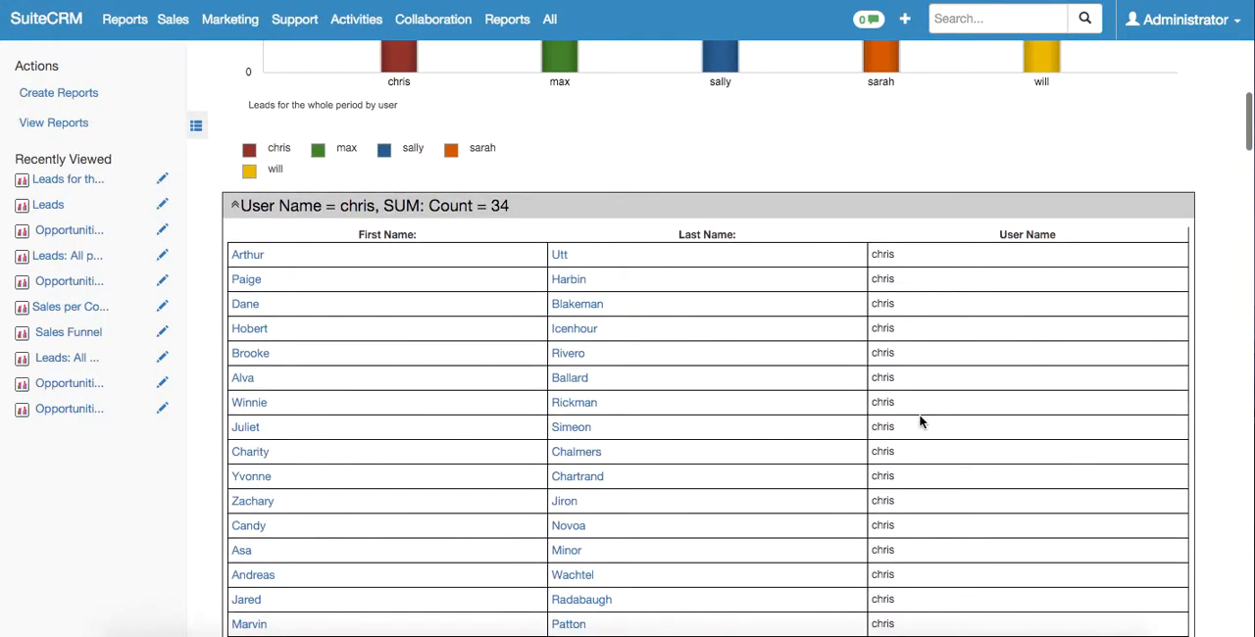
mouse_move(468, 423)
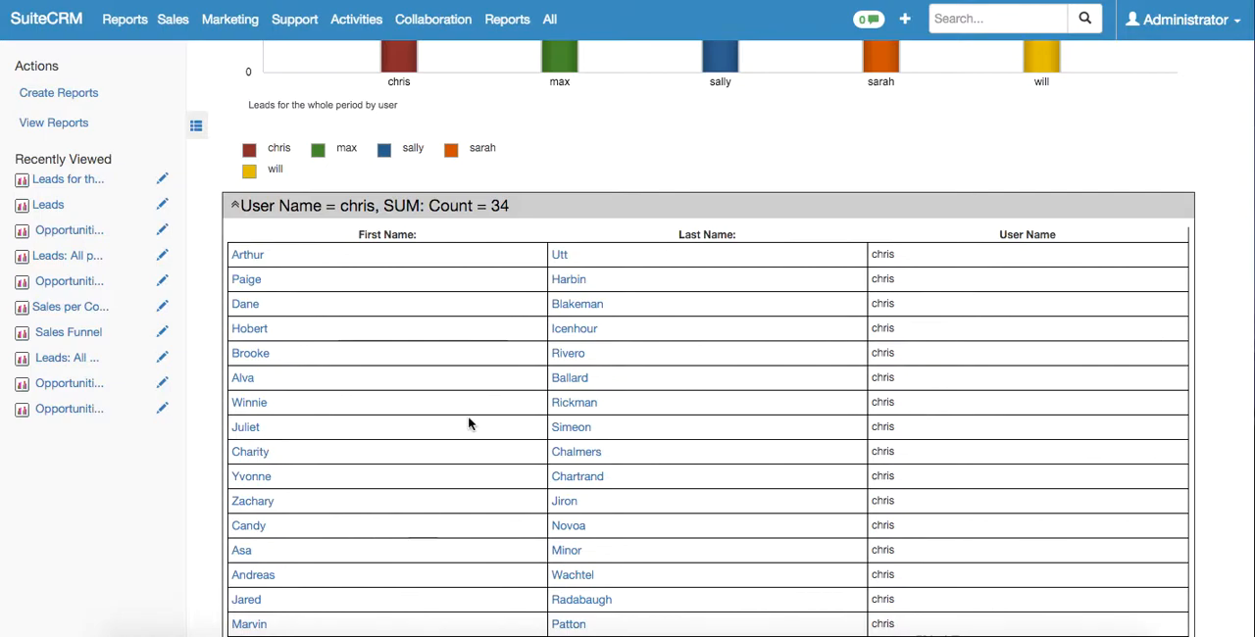
mouse_move(1006, 429)
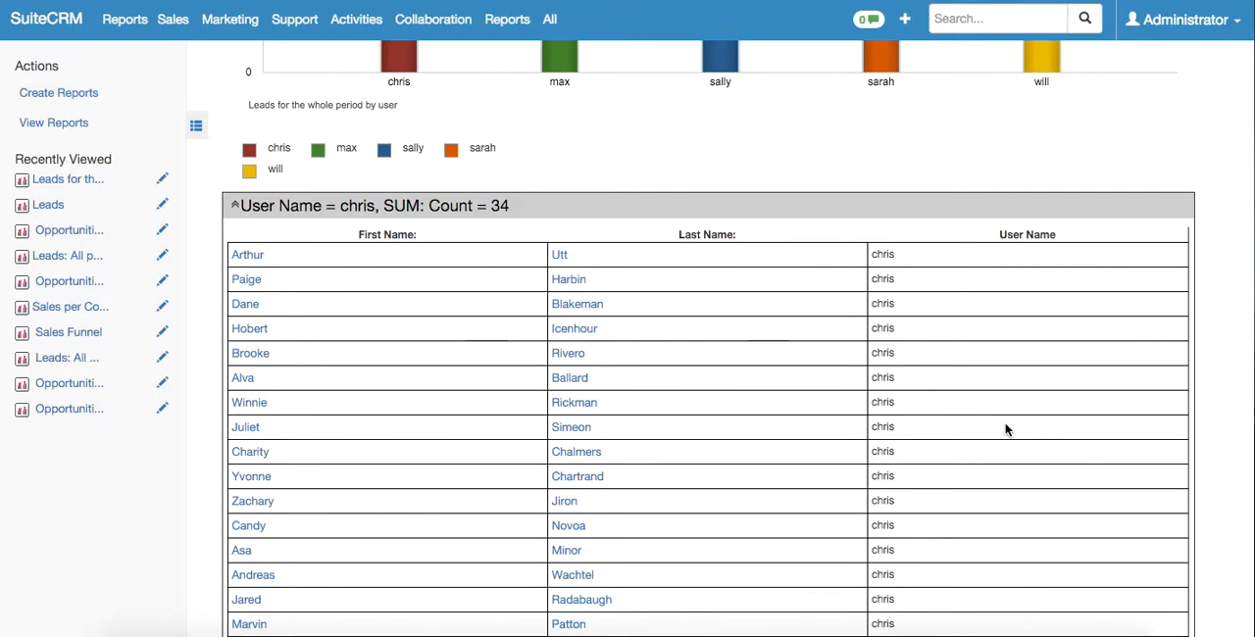
scroll("down", 3)
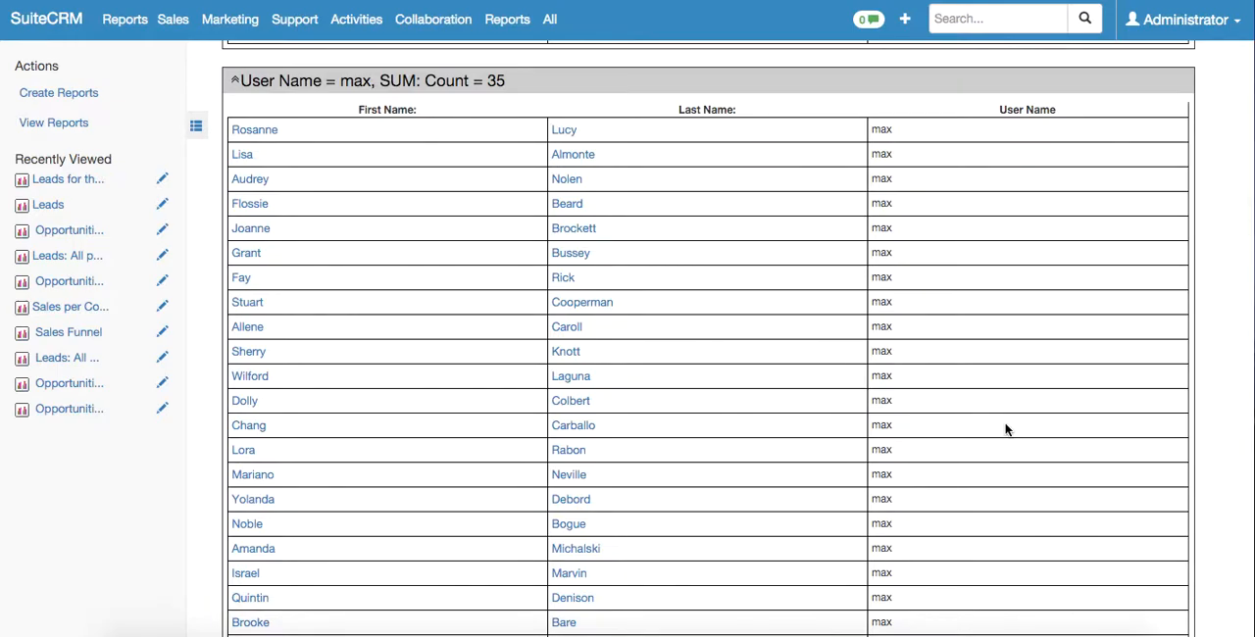
scroll("down", 3)
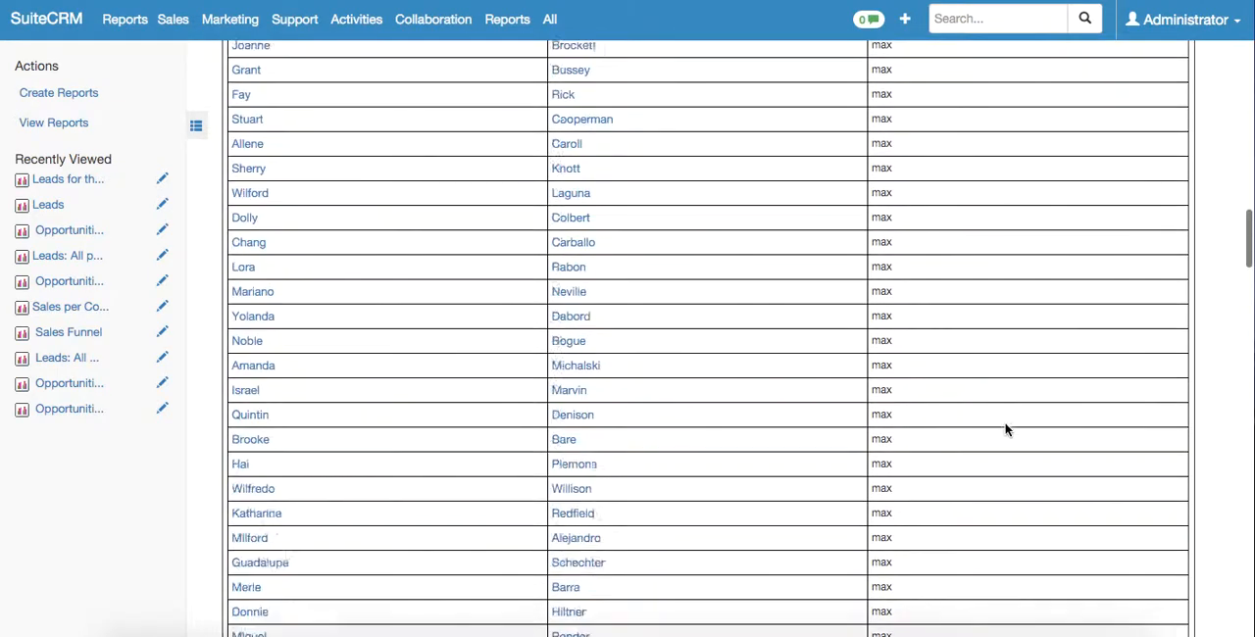